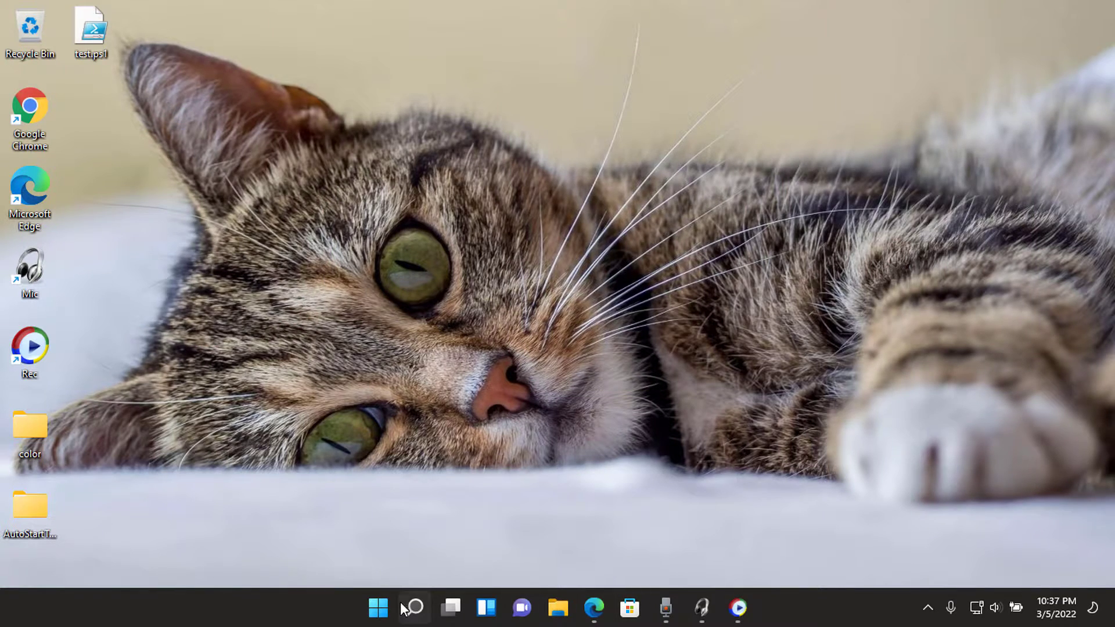
Check the current model name in Windows Settings, then close Settings
click(377, 607)
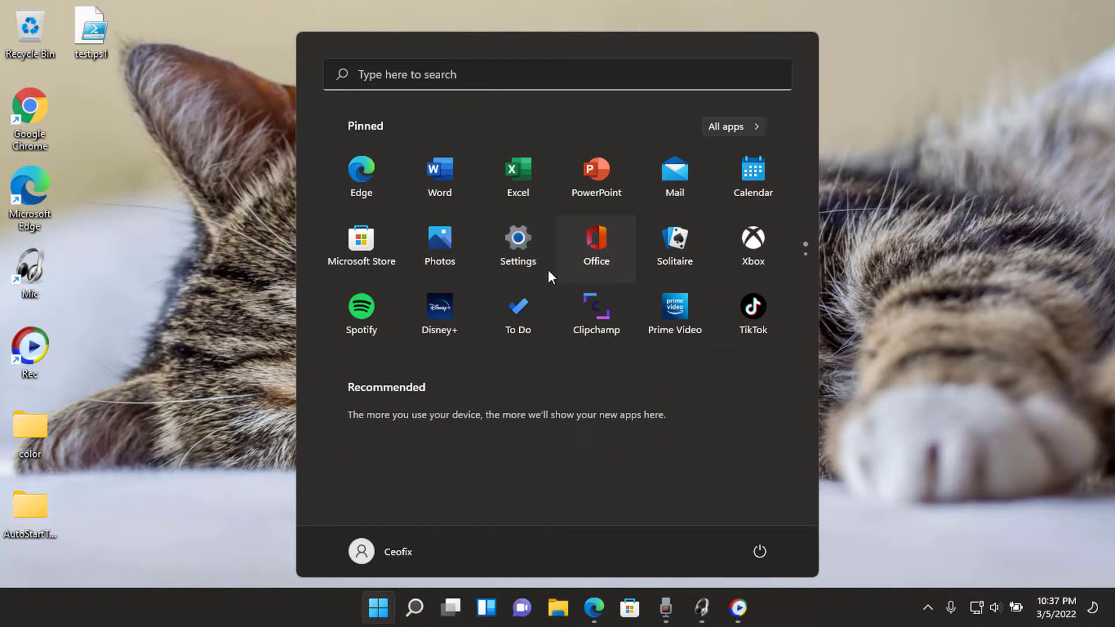
click(517, 241)
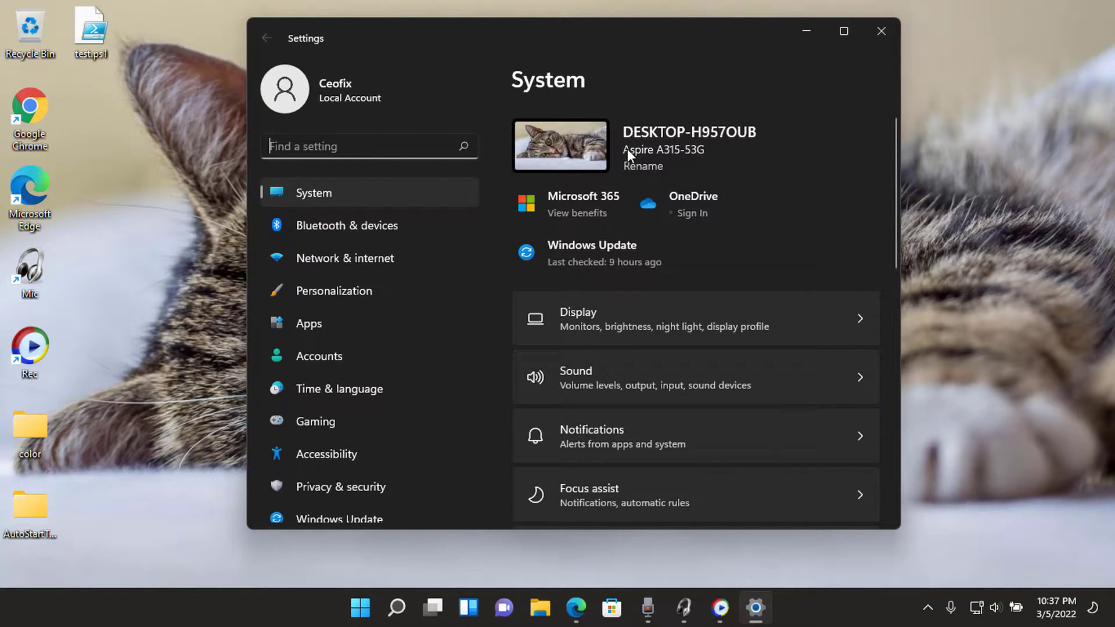
mouse_move(704, 158)
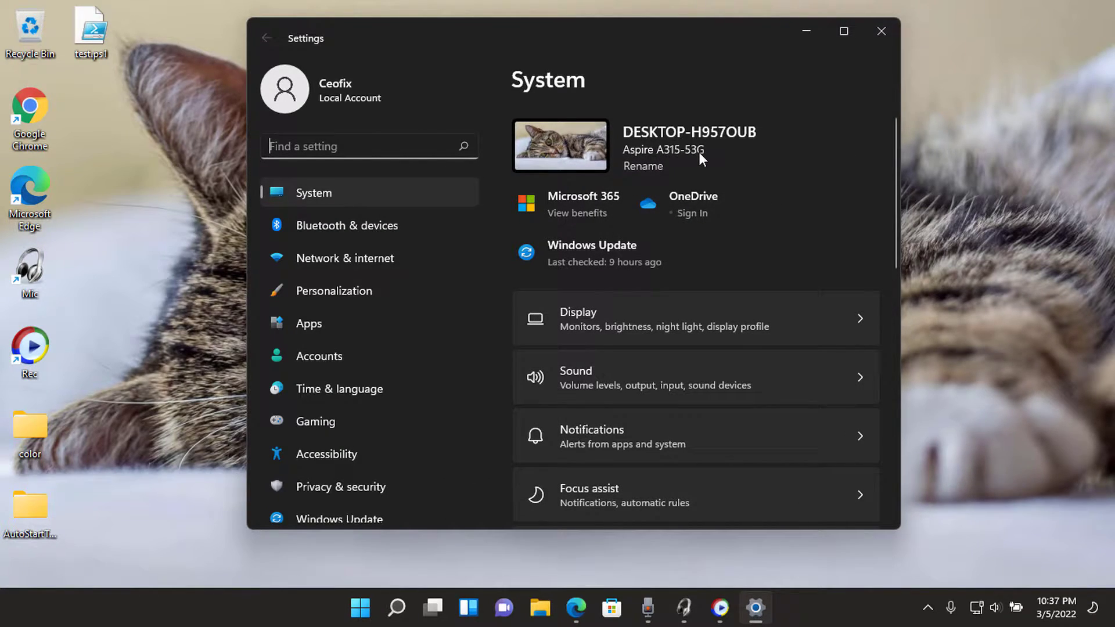
mouse_move(680, 158)
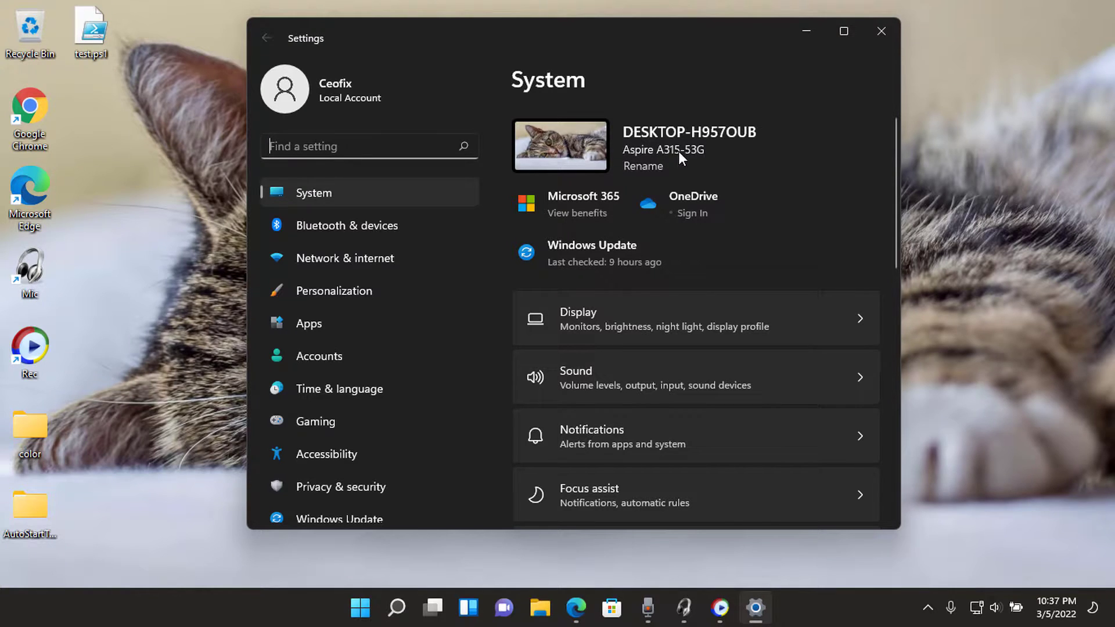
mouse_move(901, 55)
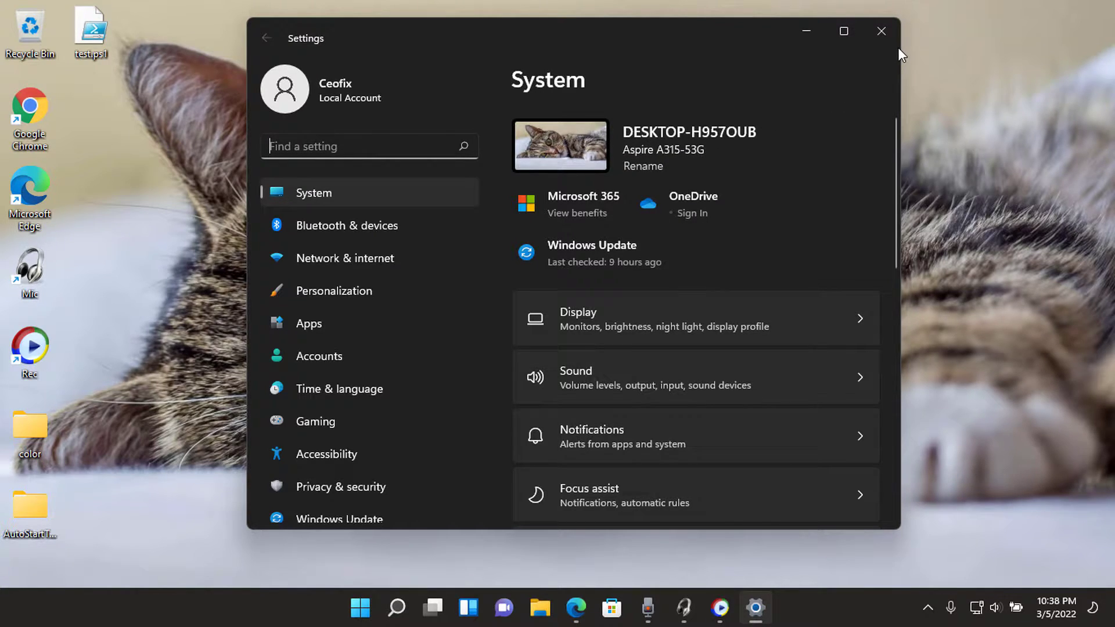
mouse_move(881, 31)
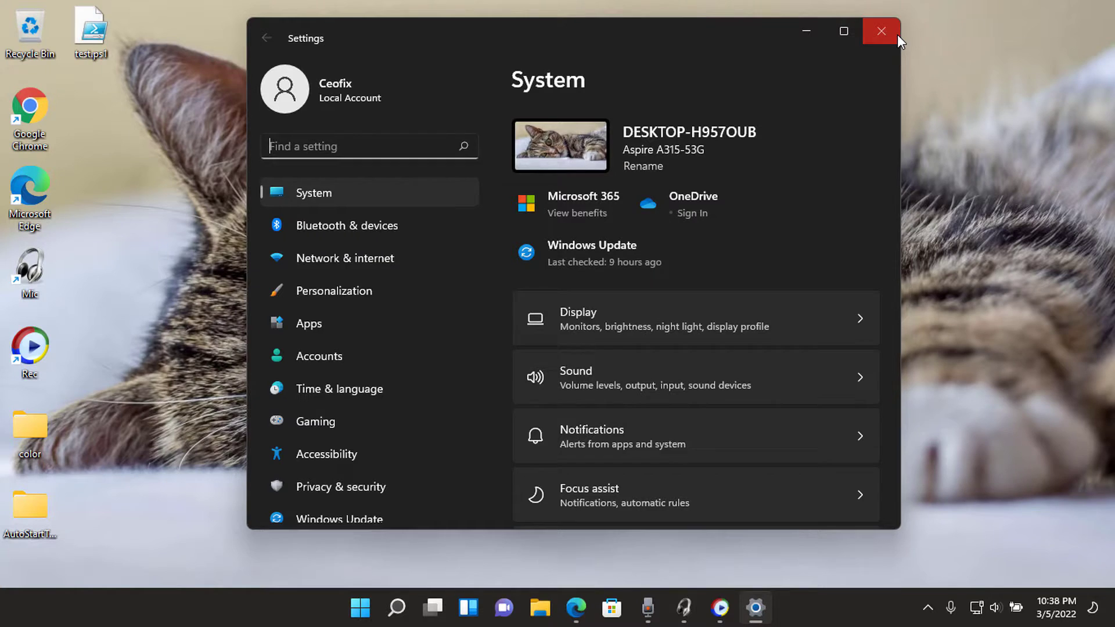
click(881, 31)
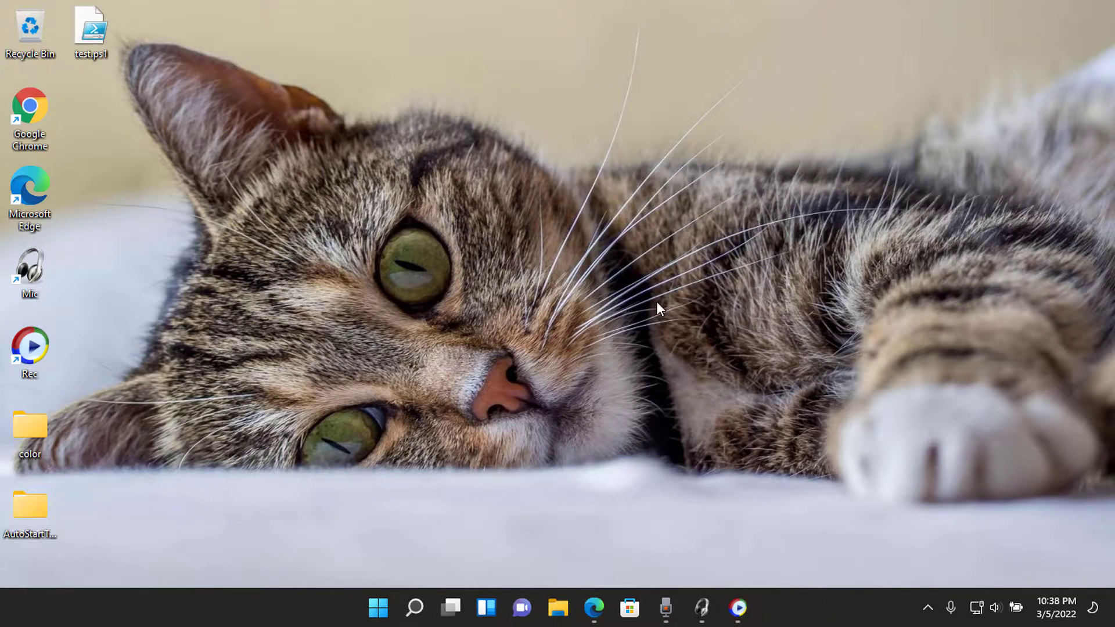
Scroll the ceofix article in Edge to Method 1 and select its registry key path
click(593, 608)
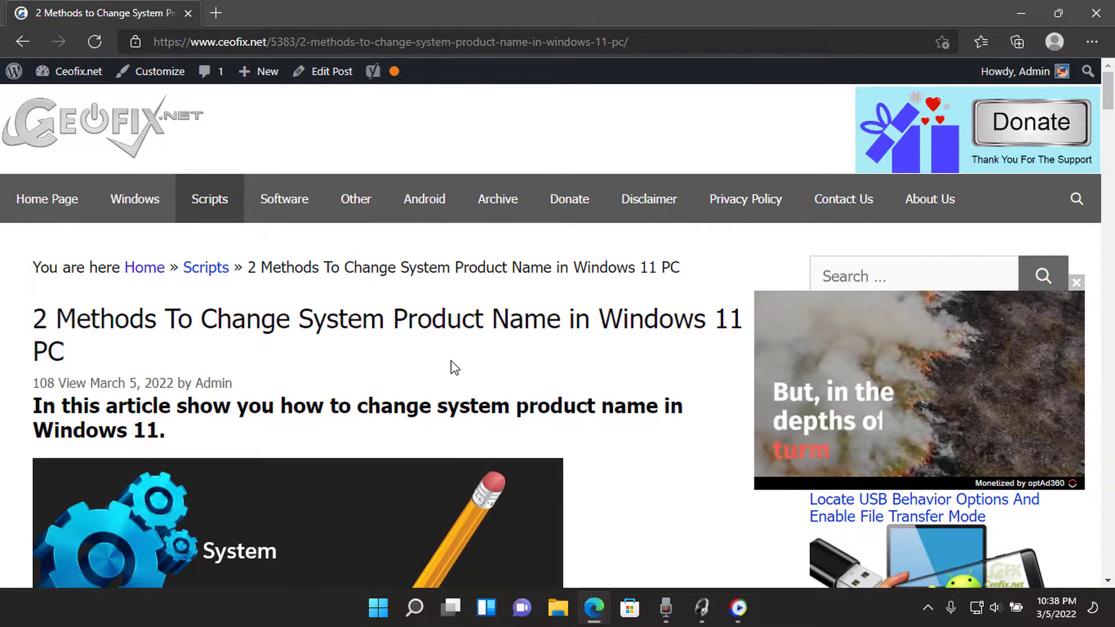
scroll(down, 3)
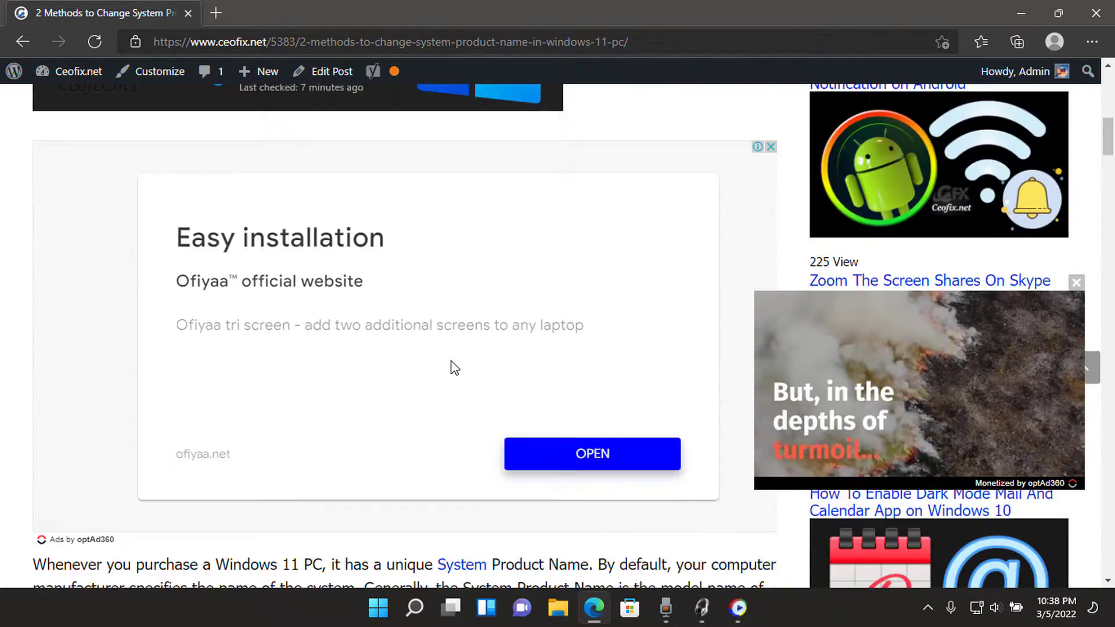
scroll(down, 3)
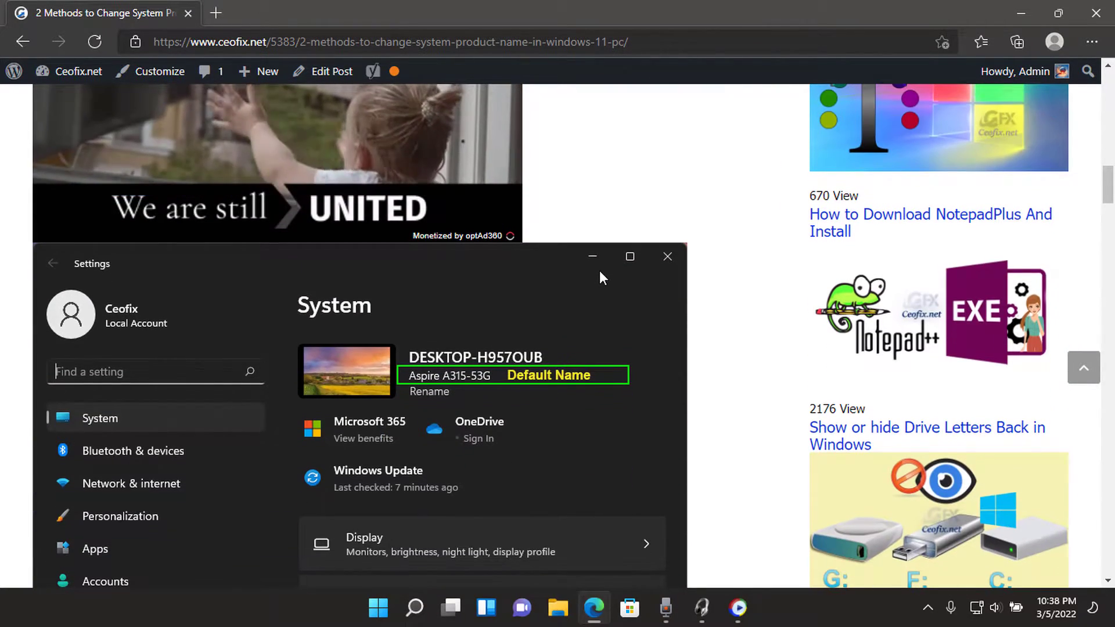
scroll(down, 3)
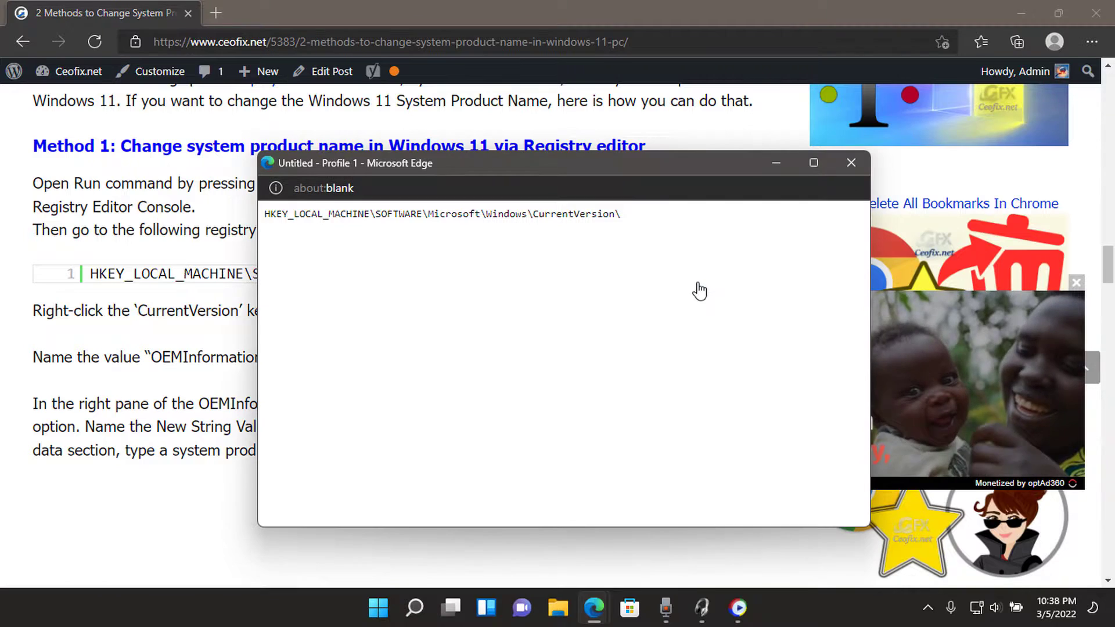
triple_click(441, 214)
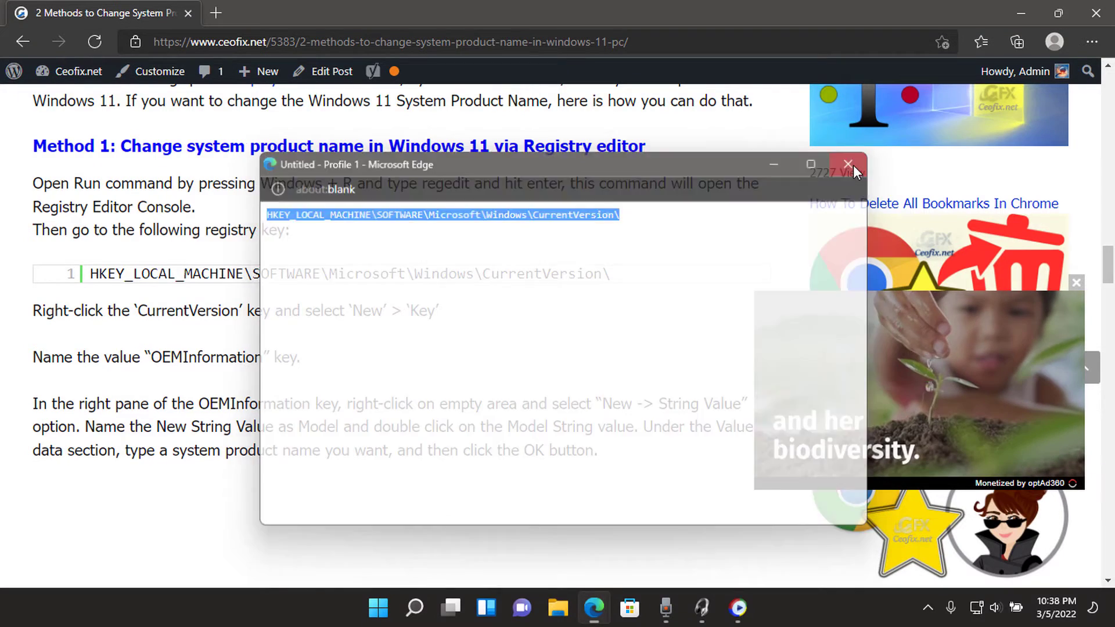
Close the path pop-up and create an OEMInformation key under CurrentVersion
click(847, 165)
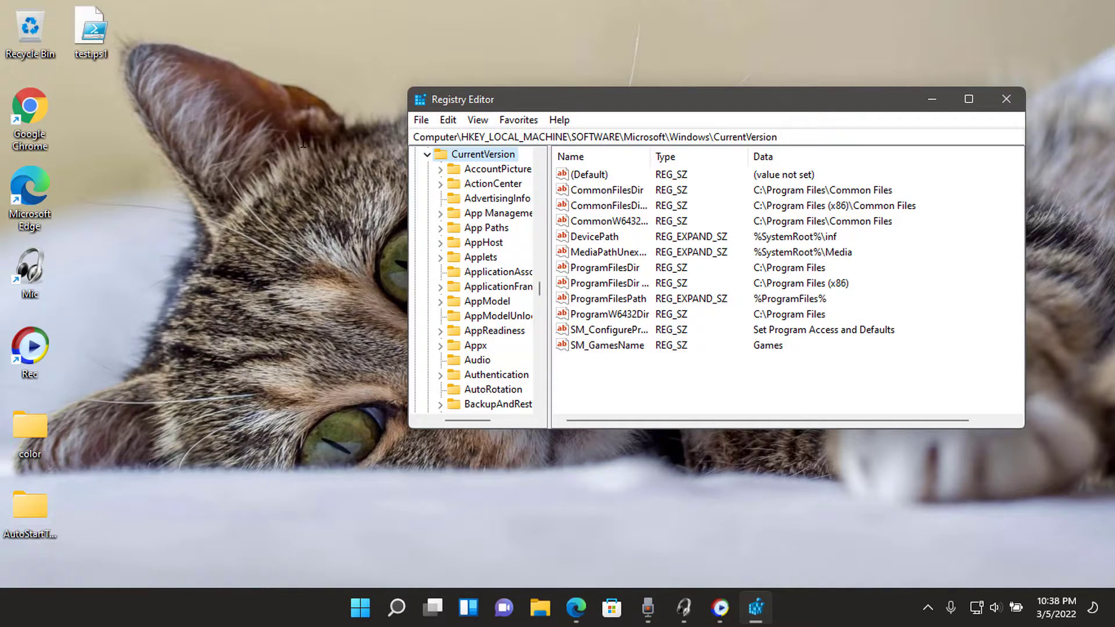
mouse_move(376, 173)
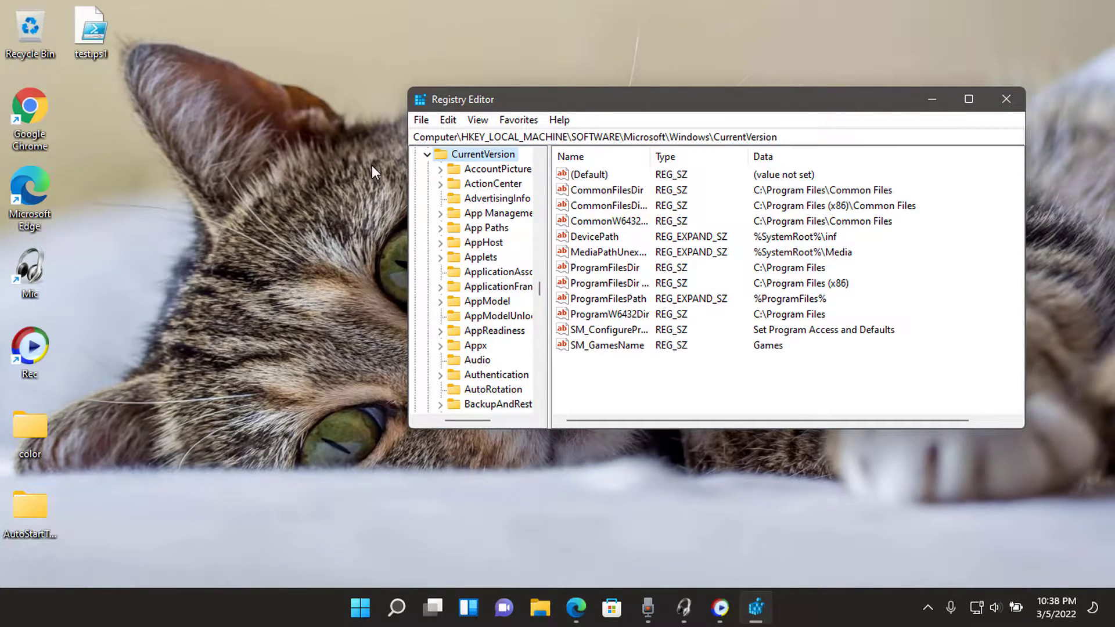
right_click(482, 154)
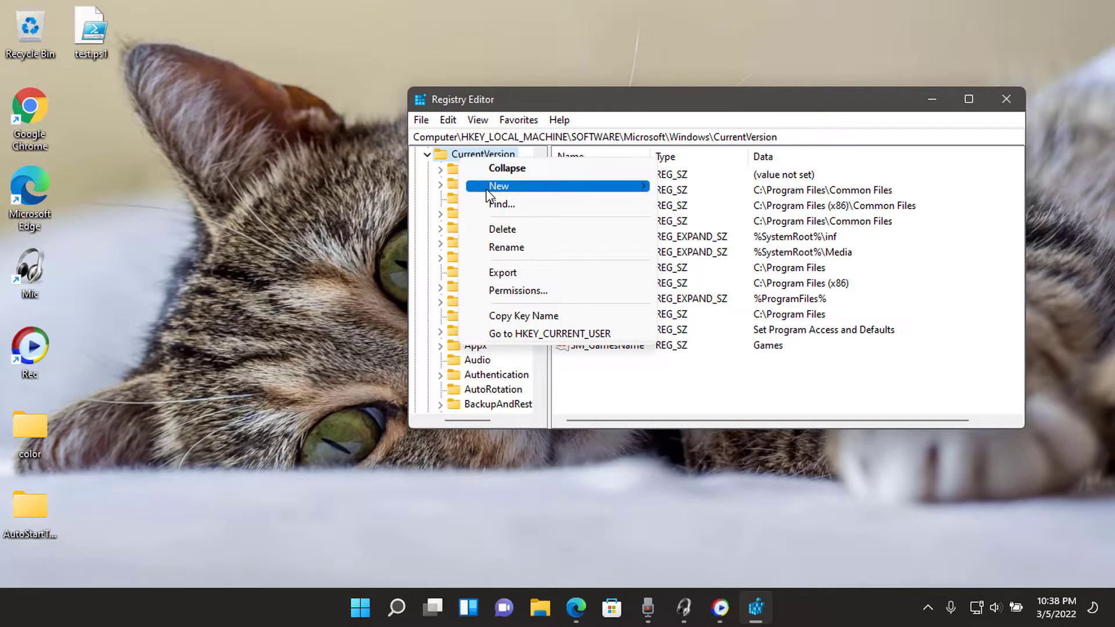
click(499, 186)
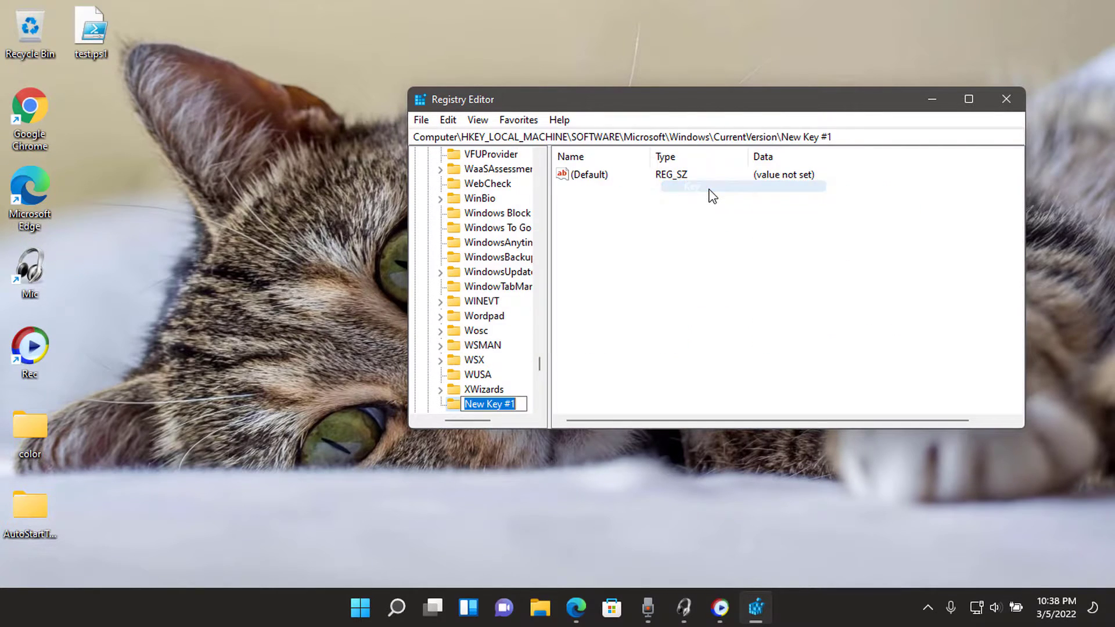
mouse_move(576, 496)
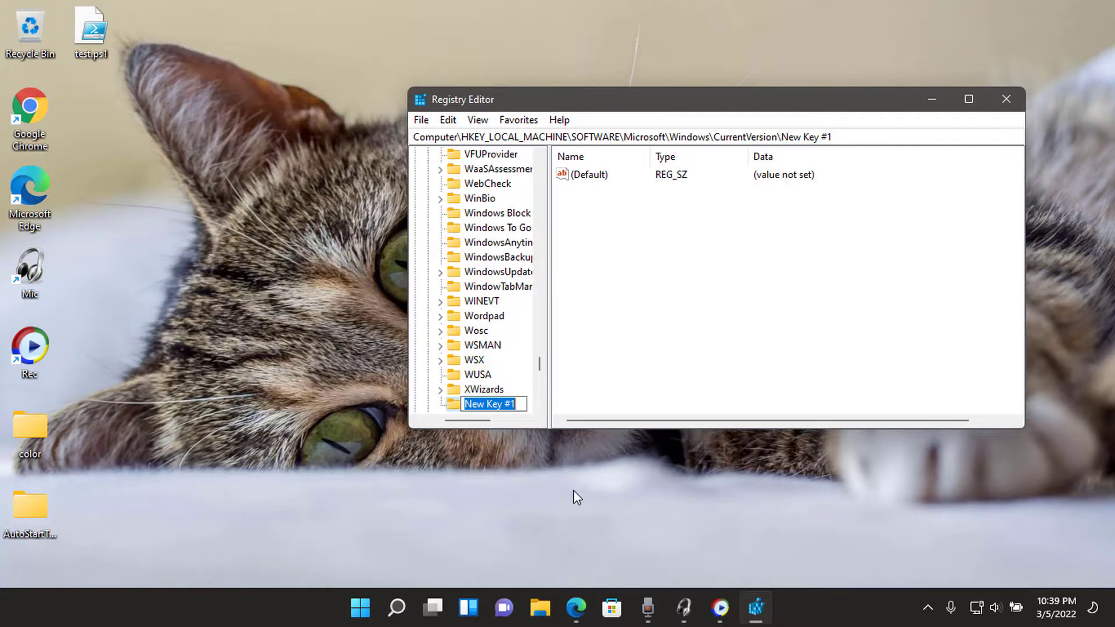
text(OEMInformation)
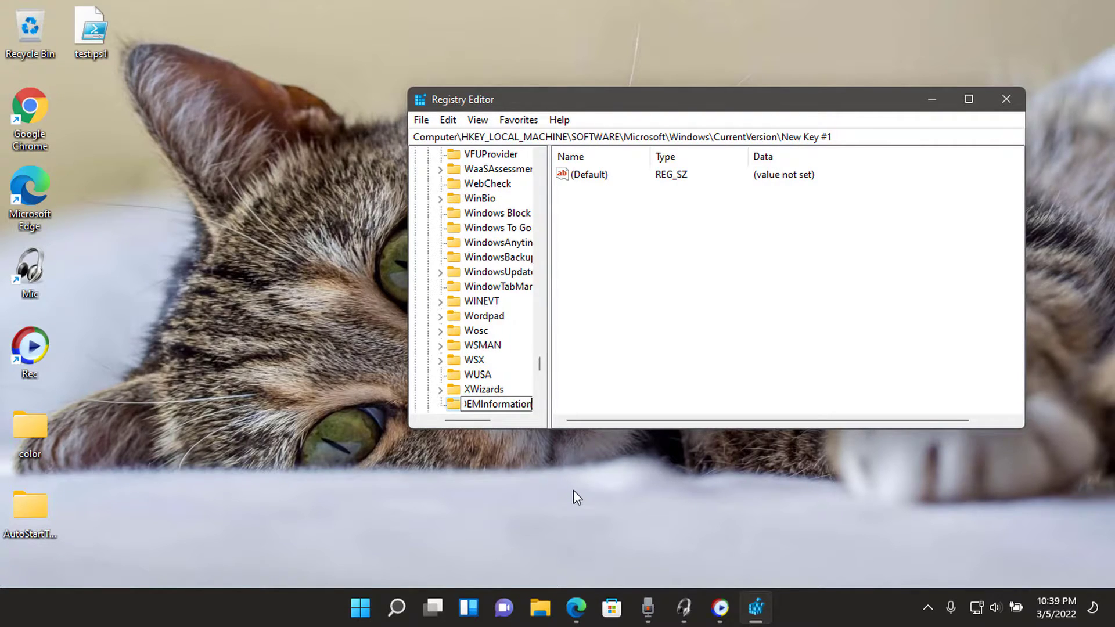
key(Return)
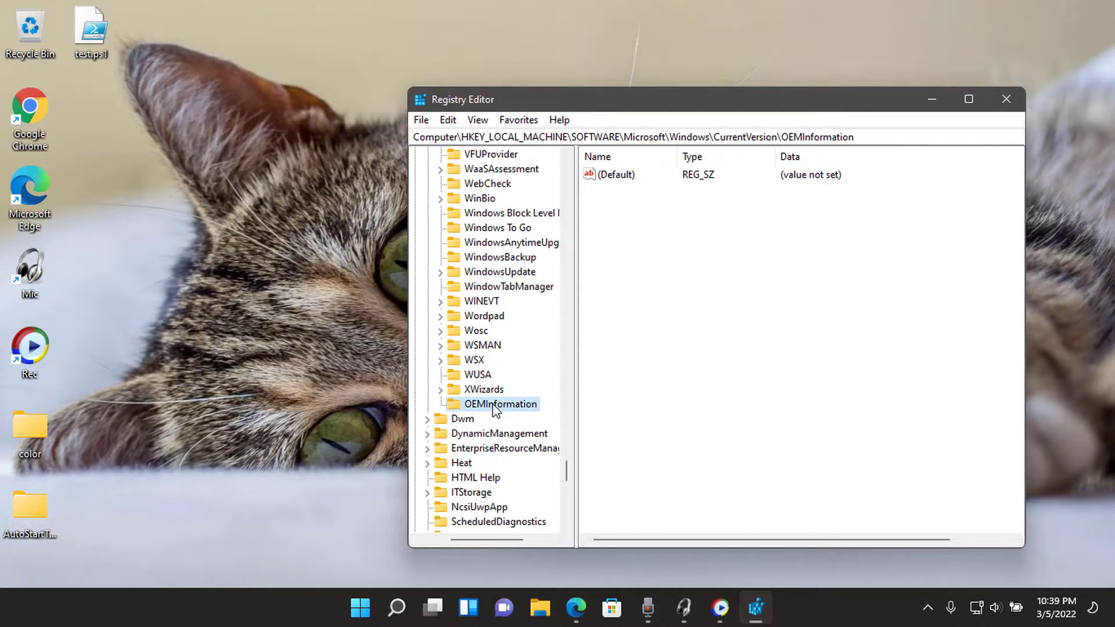
Add a new string value named Model to OEMInformation
right_click(635, 356)
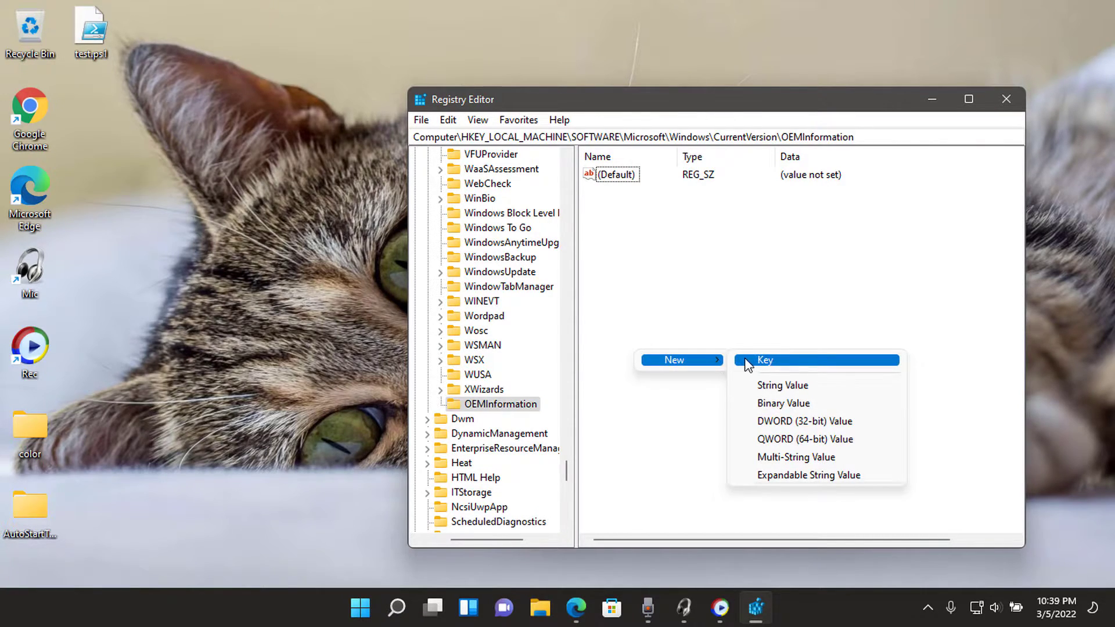
click(782, 384)
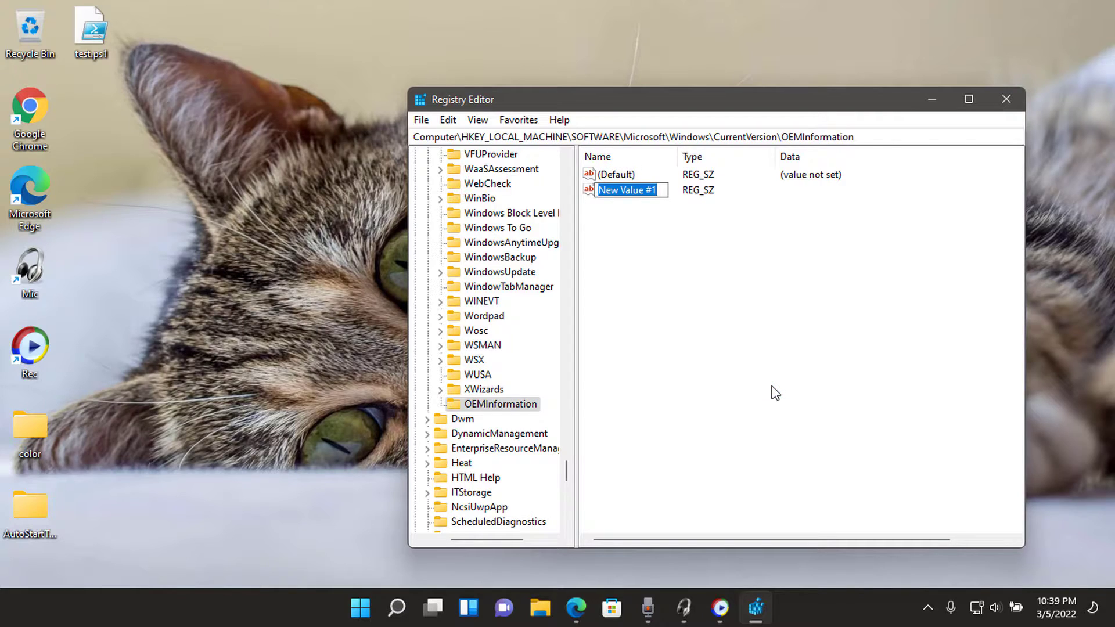
text(Model)
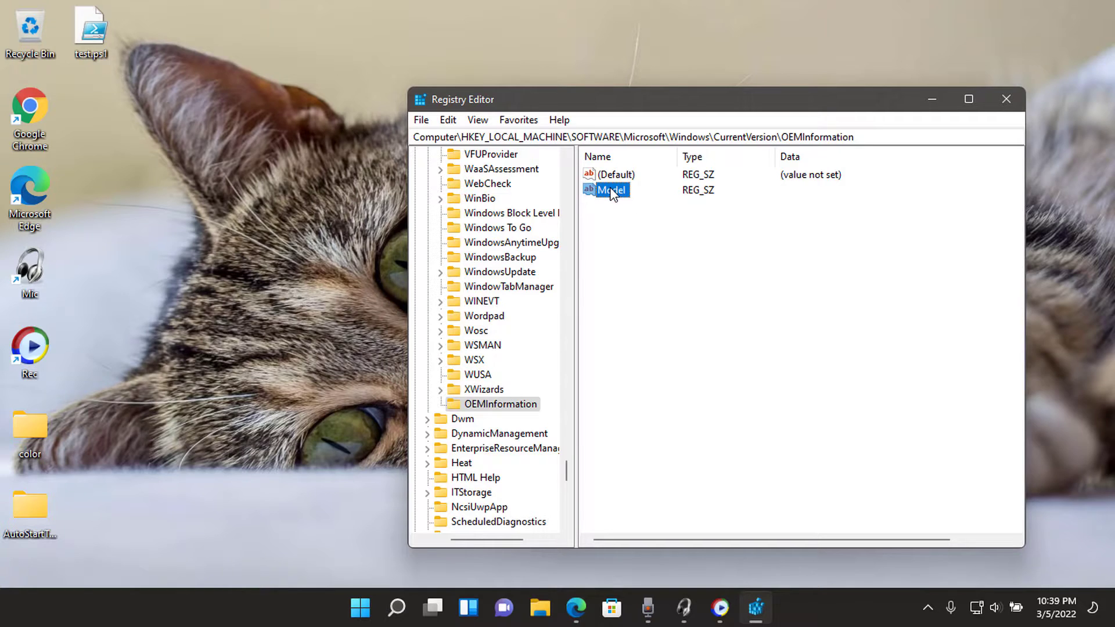
Enter 'Acer A315-53G' as the Model value's data
double_click(609, 189)
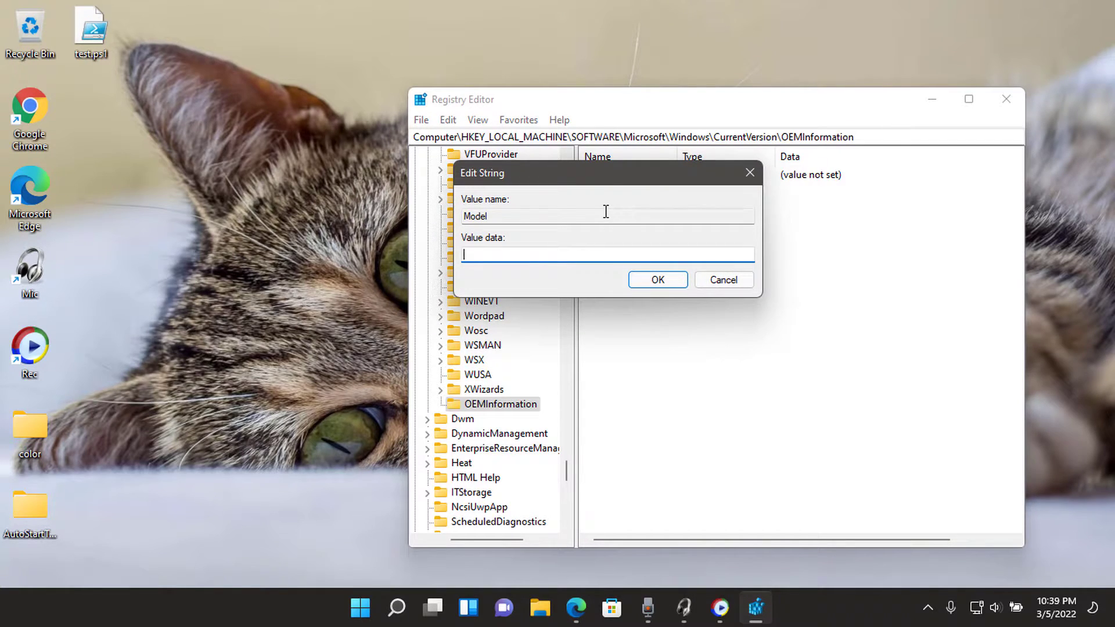
text(Acer)
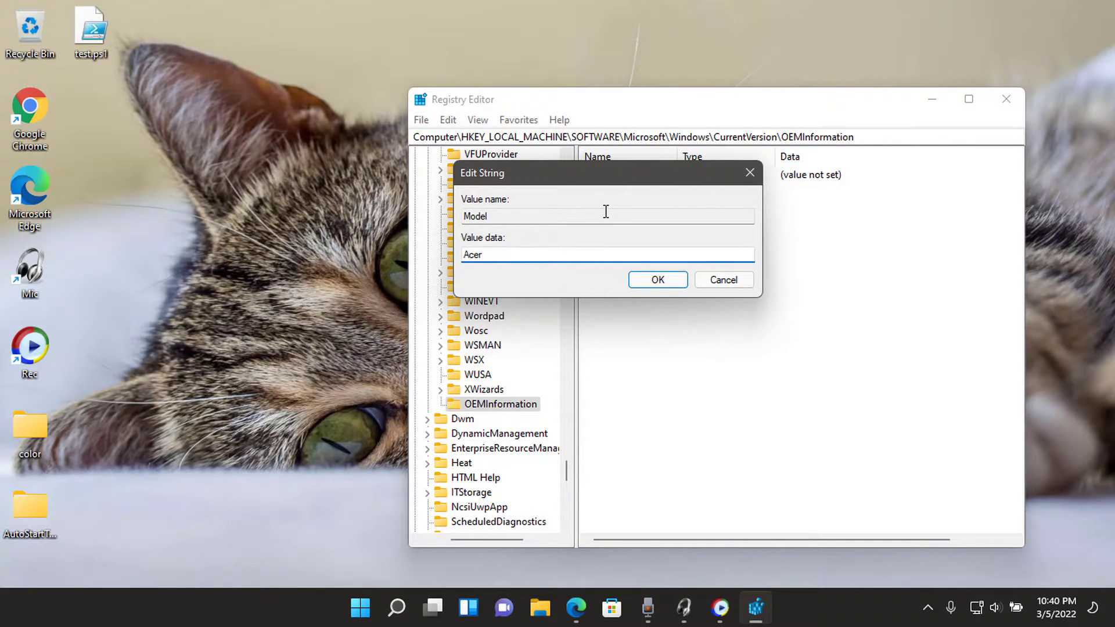
text(A3)
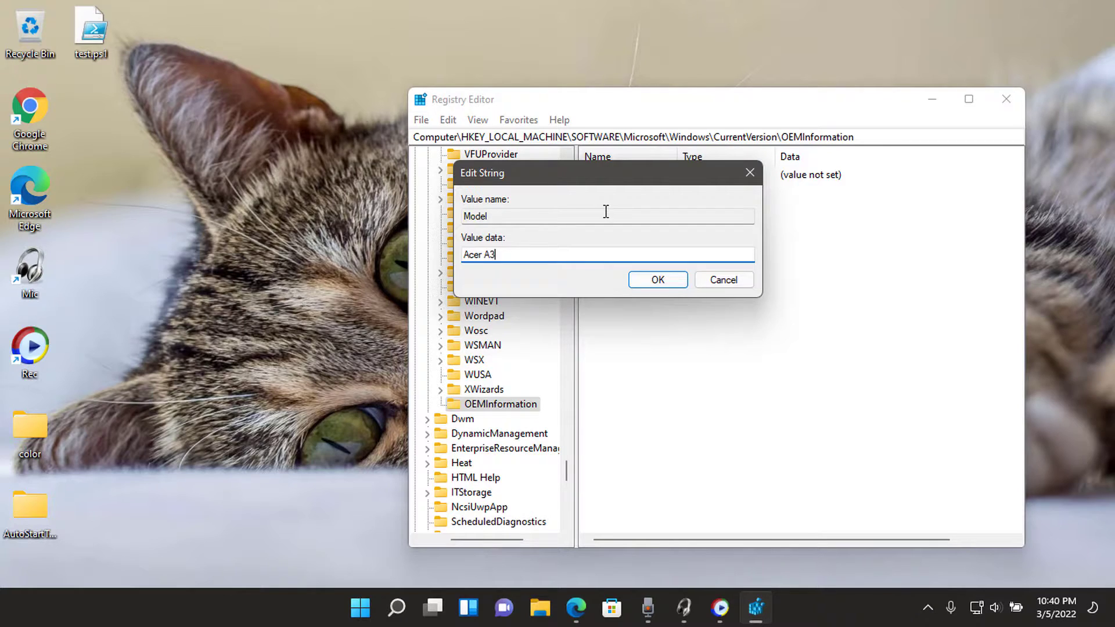
text(15-5)
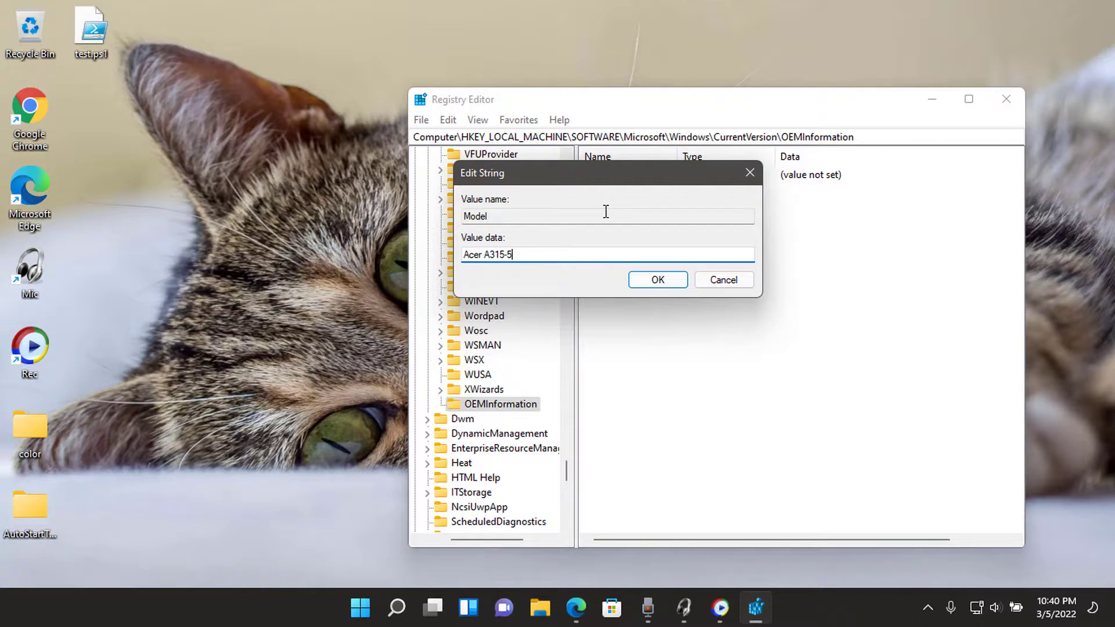
text(3G)
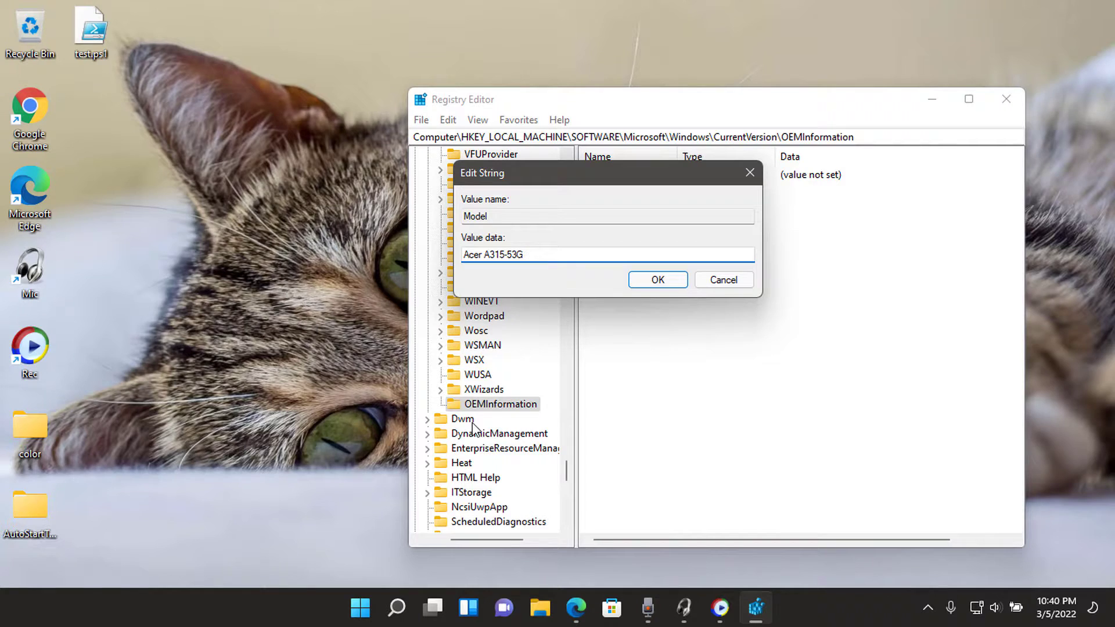
click(360, 607)
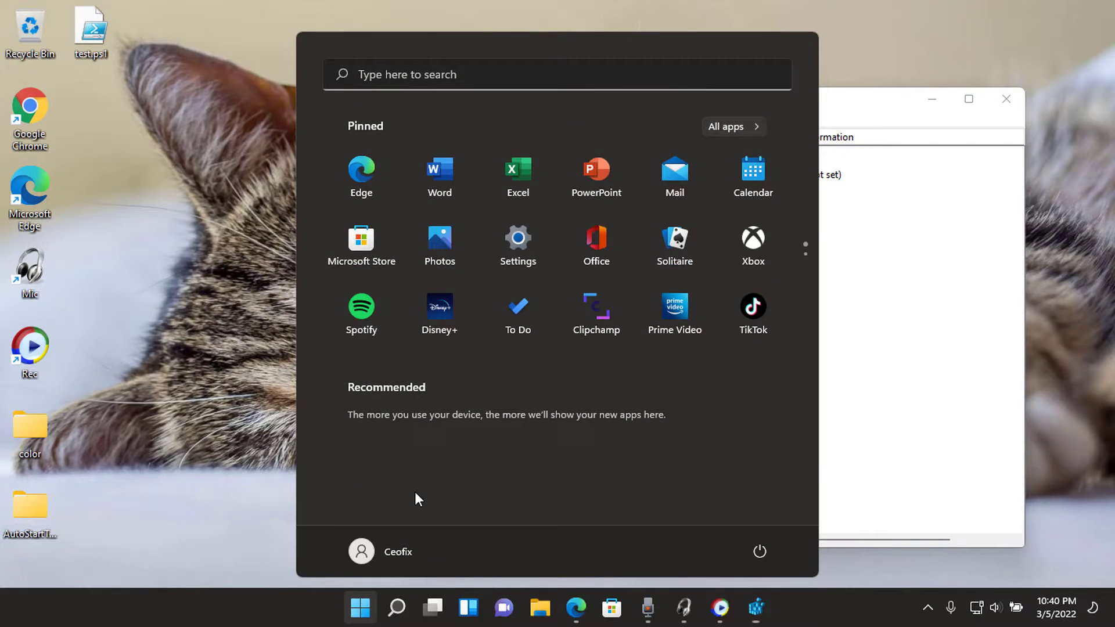
Reopen Settings and edit the Model data to read 'Acer Aspire A315-53G'
click(517, 241)
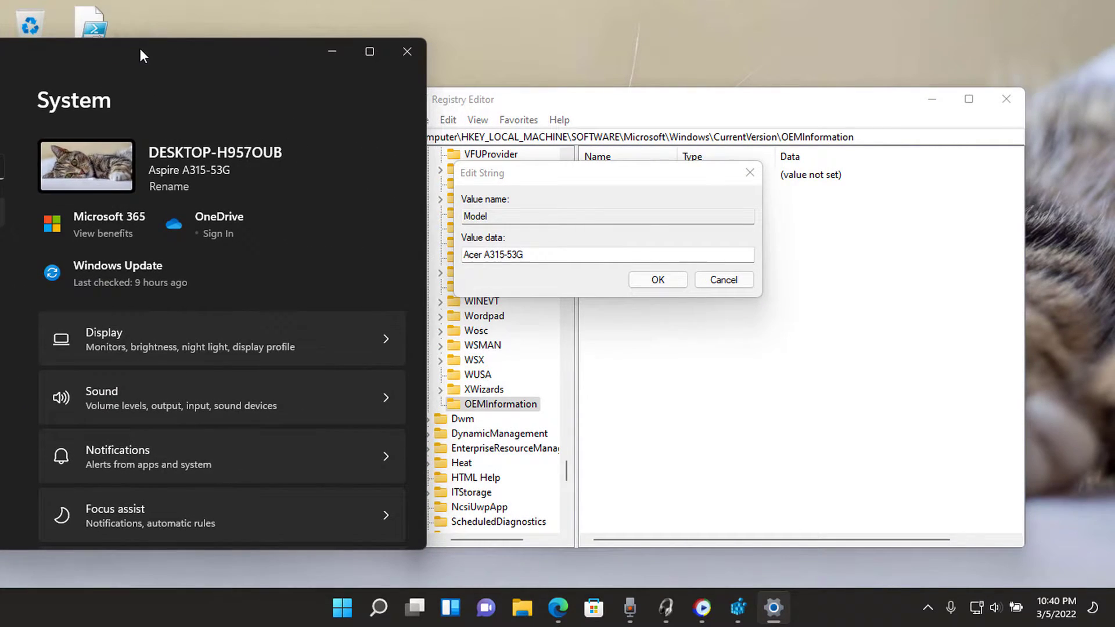
mouse_move(147, 176)
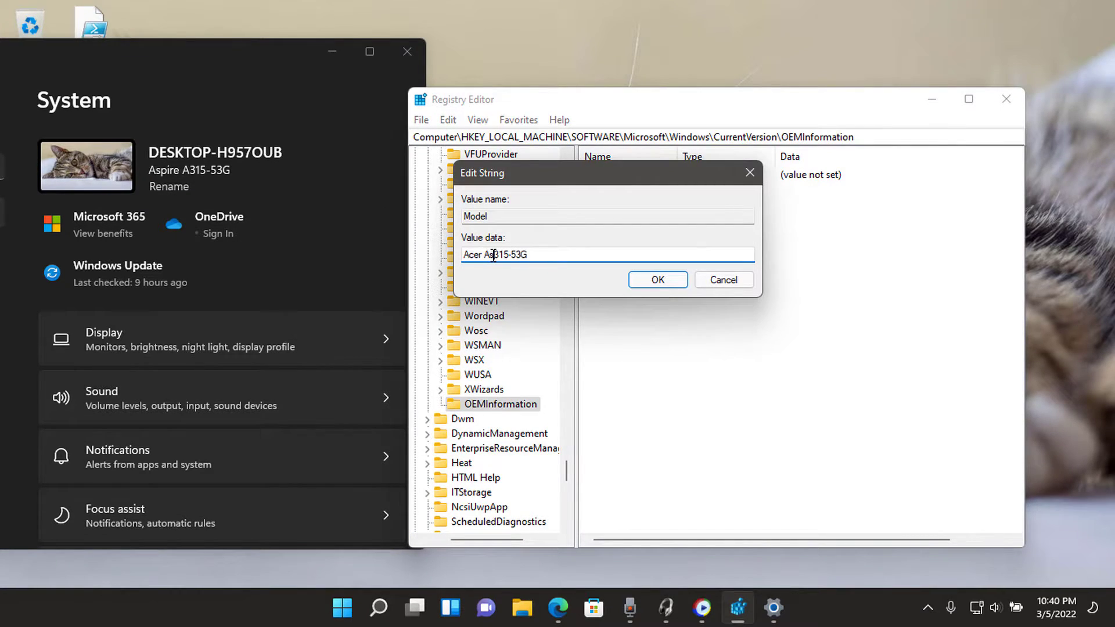
text(pire)
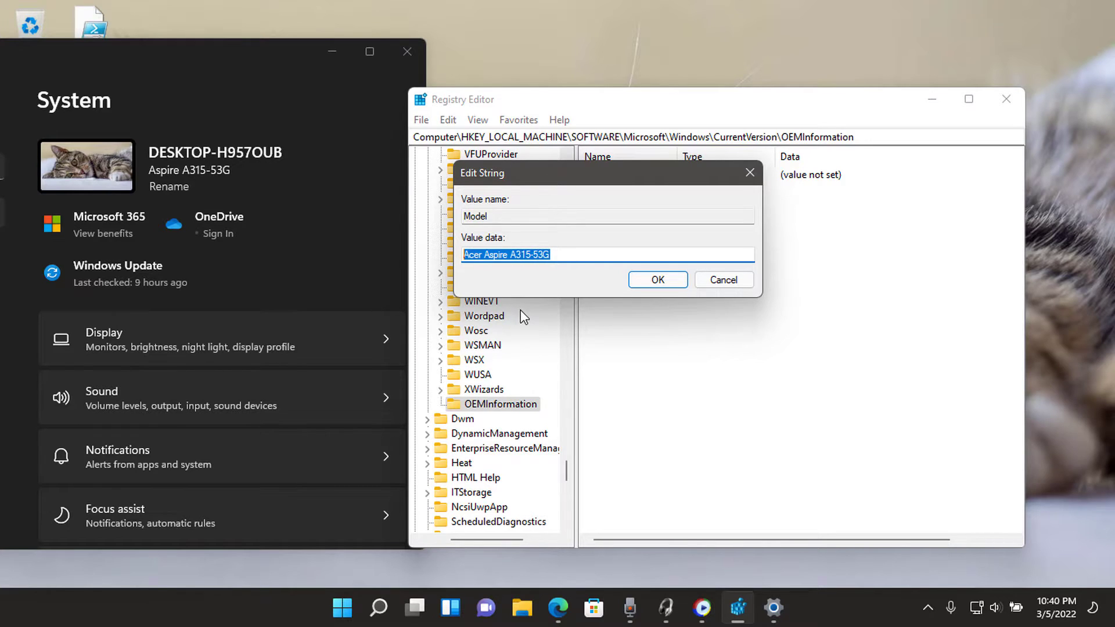
mouse_move(624, 287)
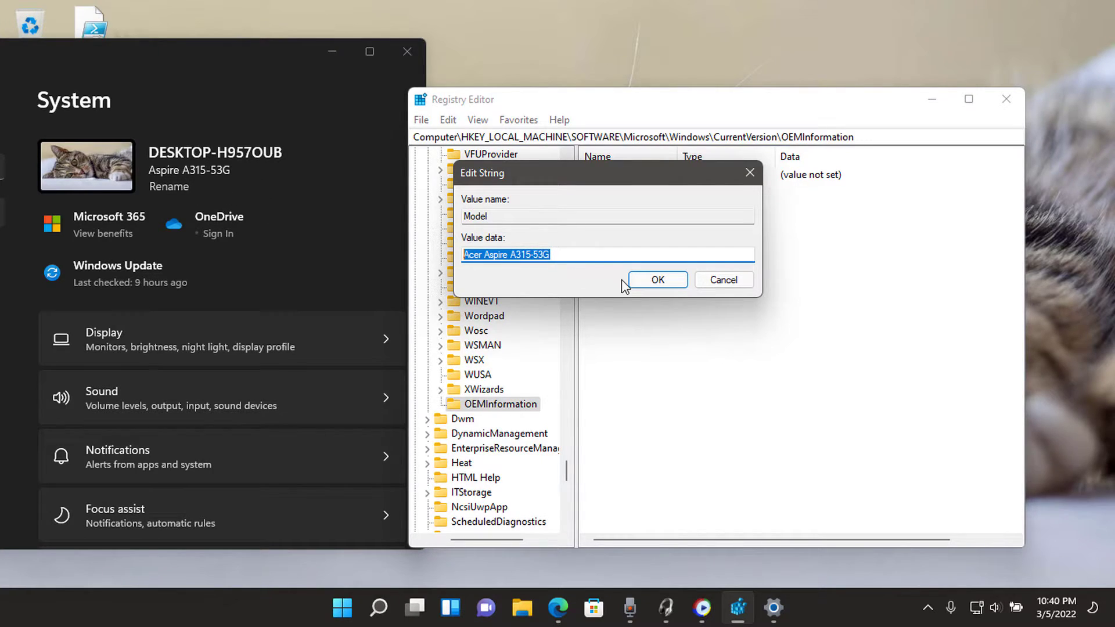
Save the Model value and refresh Settings' System page to show Acer Aspire A315-53G
click(656, 278)
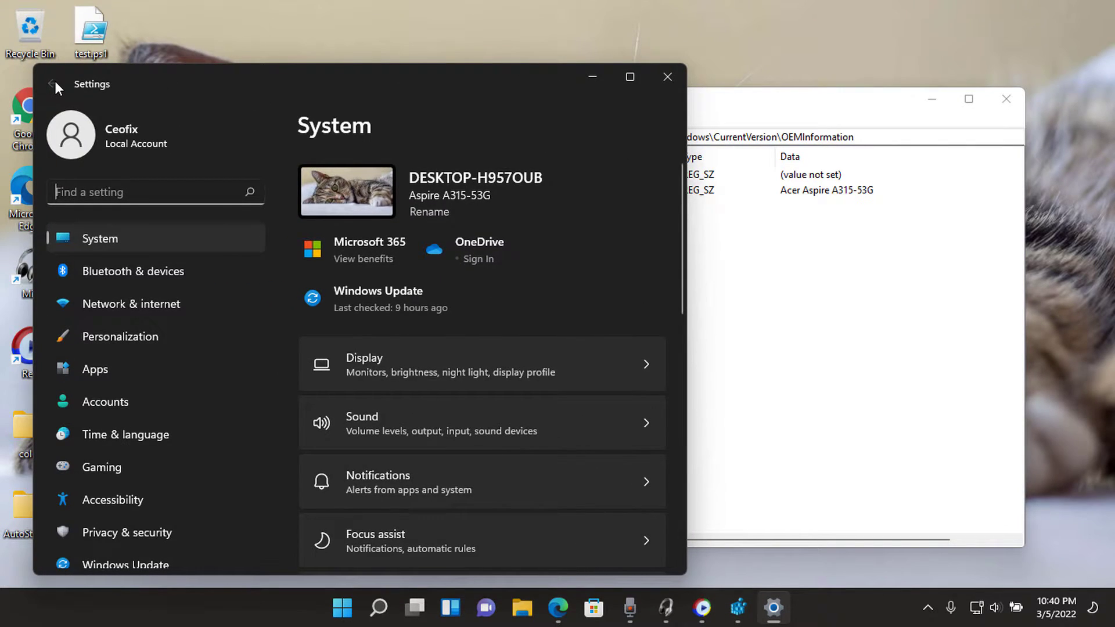
mouse_move(125, 271)
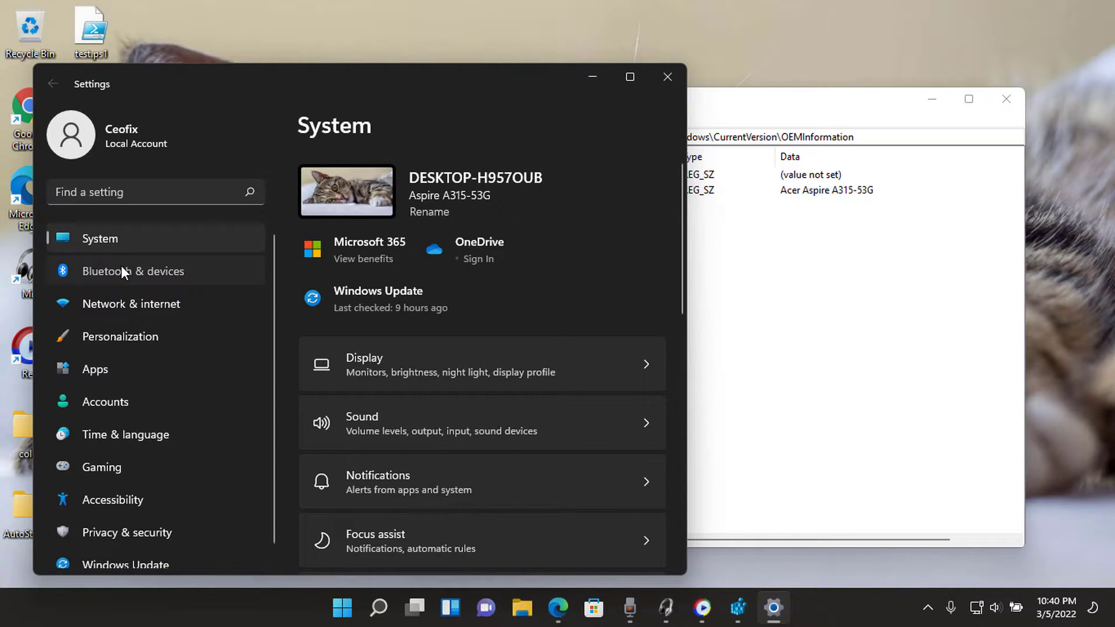
click(133, 272)
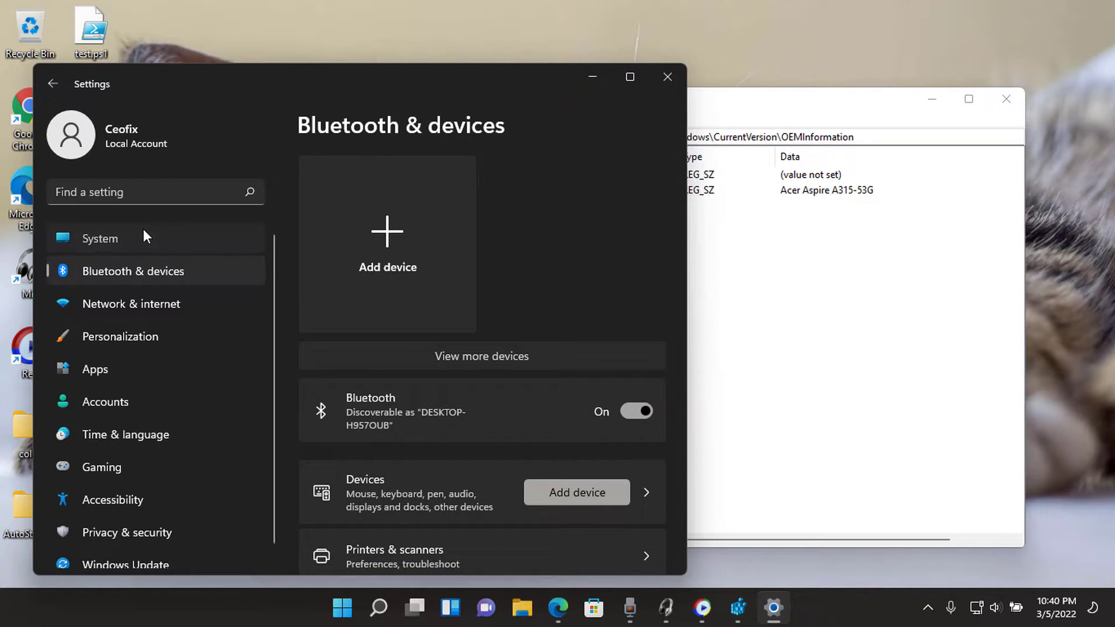
click(100, 238)
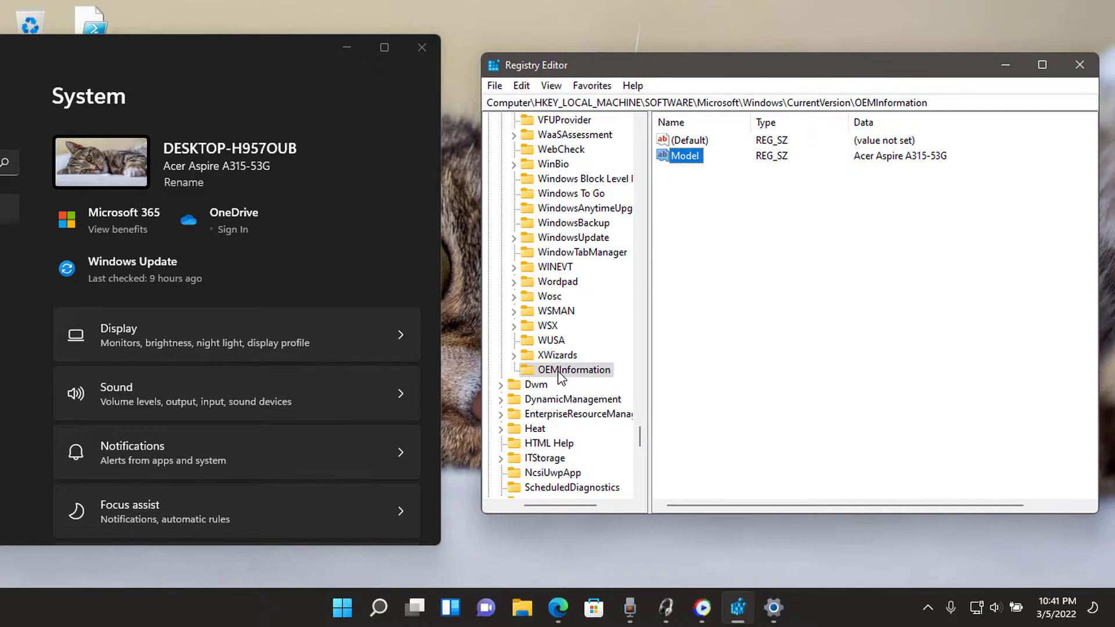
Delete the OEMInformation key and its subkeys
right_click(569, 370)
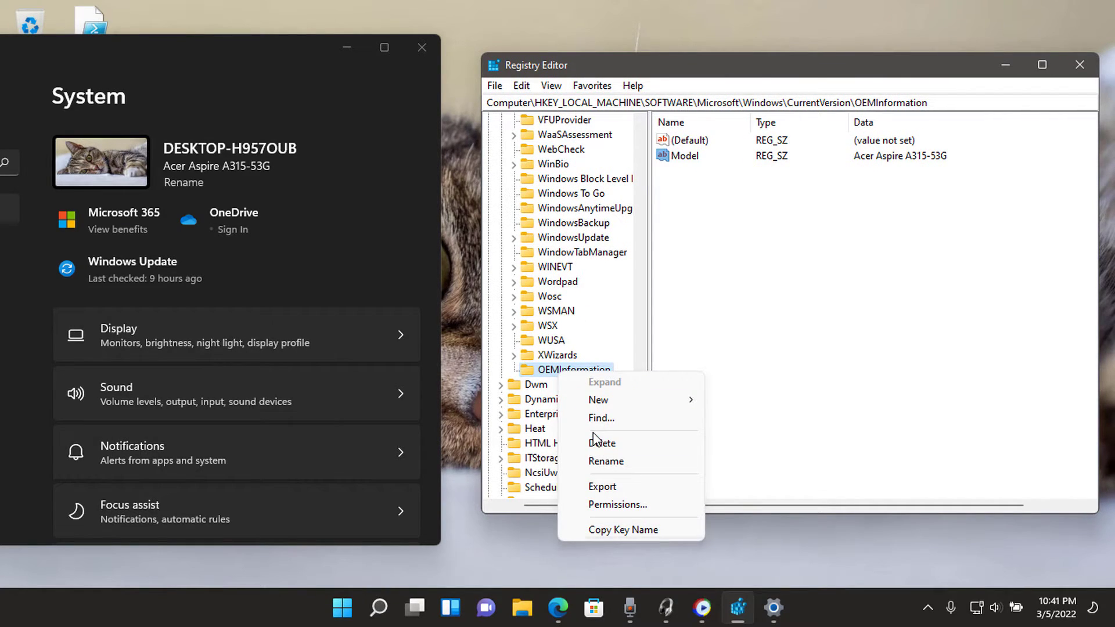
click(602, 442)
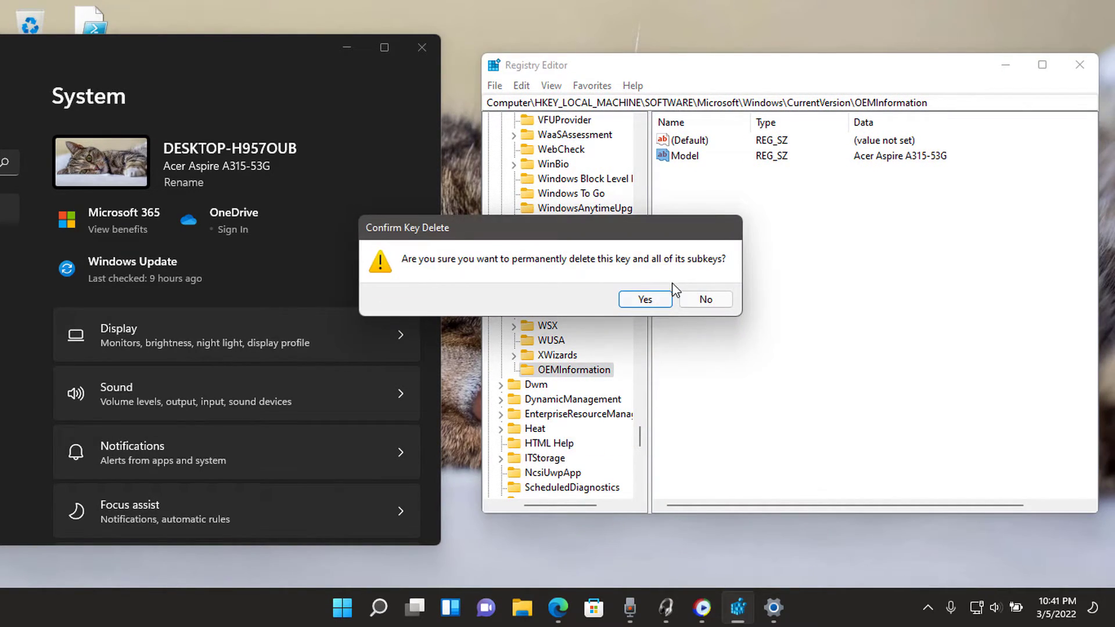
click(643, 298)
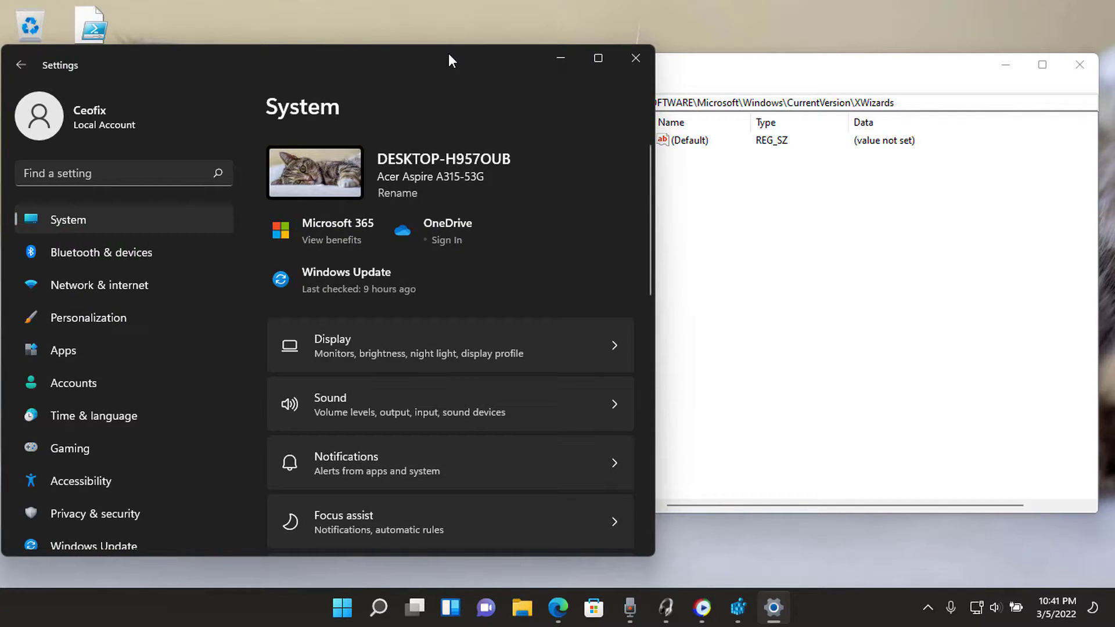
mouse_move(149, 251)
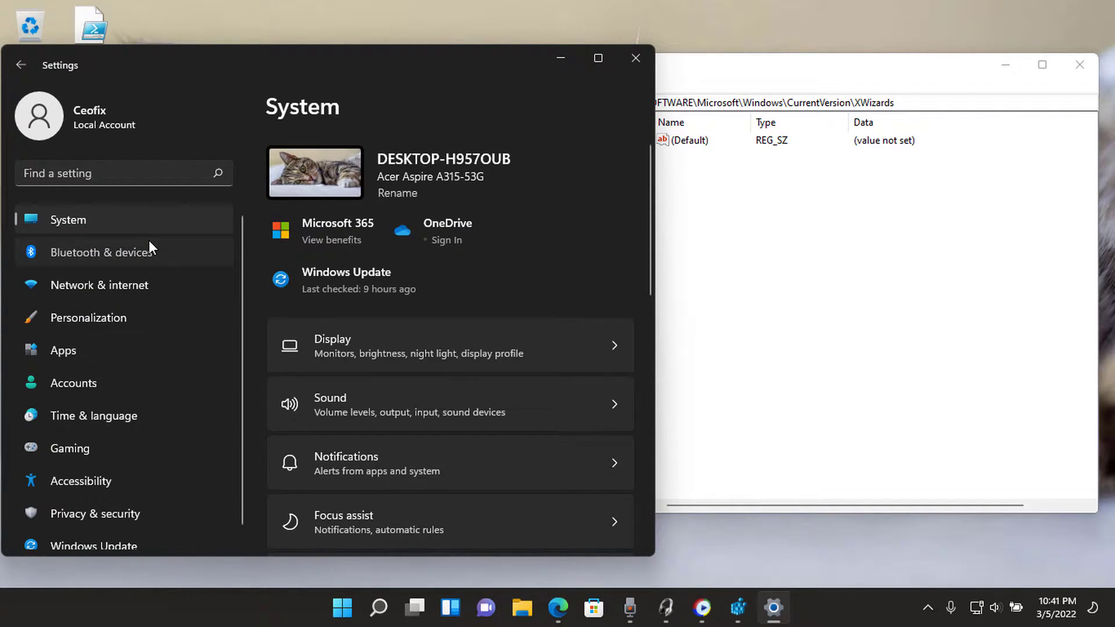
Refresh the System page to confirm Aspire A315-53G and close Registry Editor
click(102, 253)
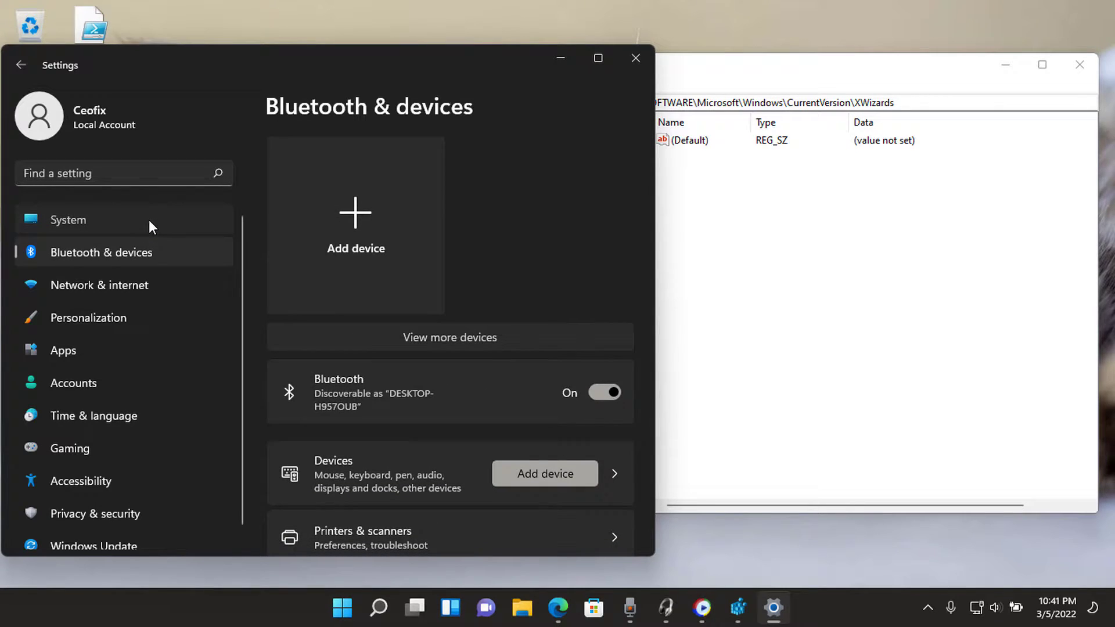
click(69, 218)
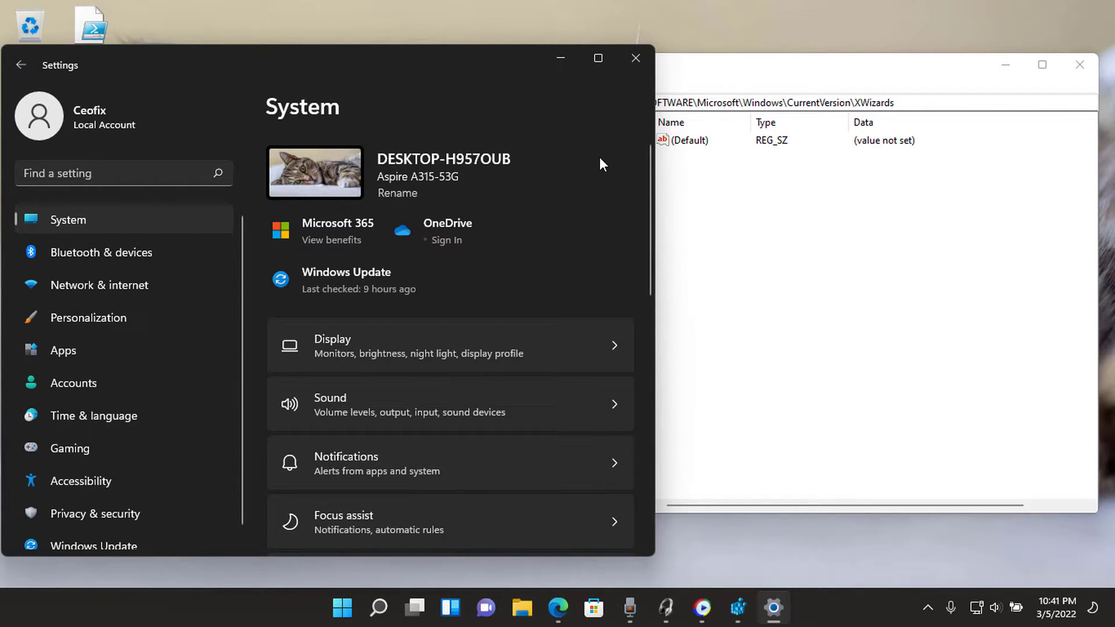
click(1079, 64)
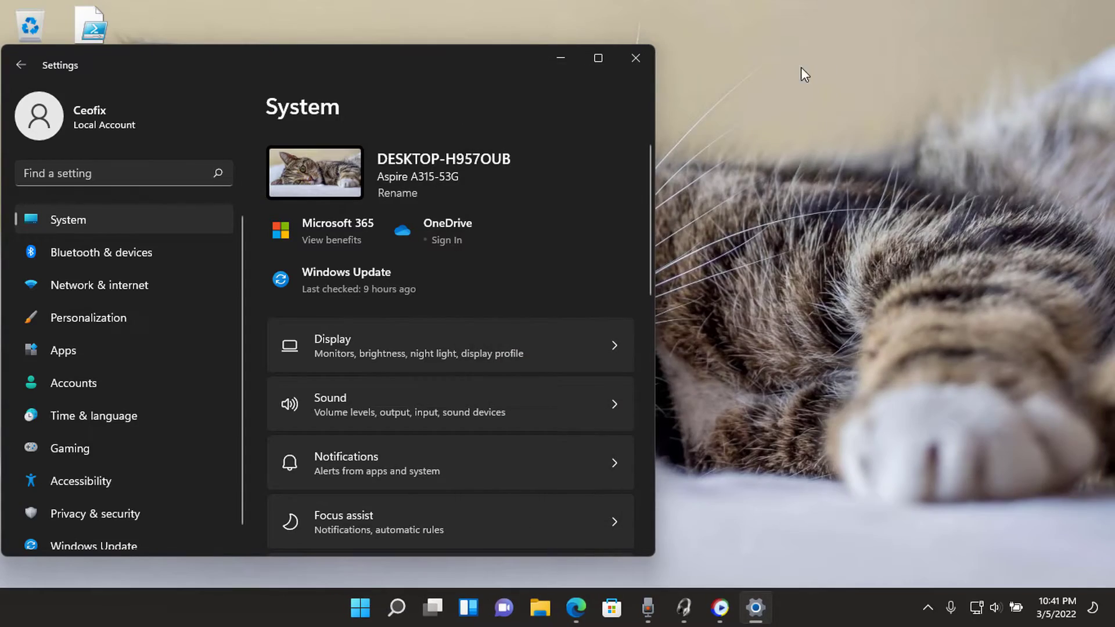
Go to the ceofix tutorial's script method and download the Model_Name_en archive
click(634, 58)
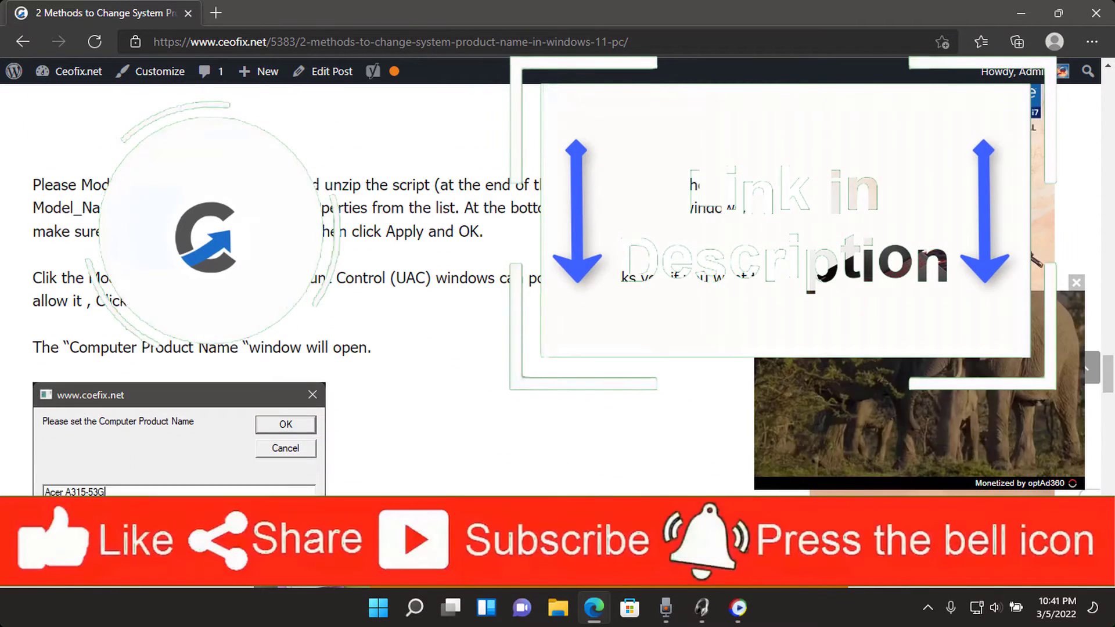
click(285, 424)
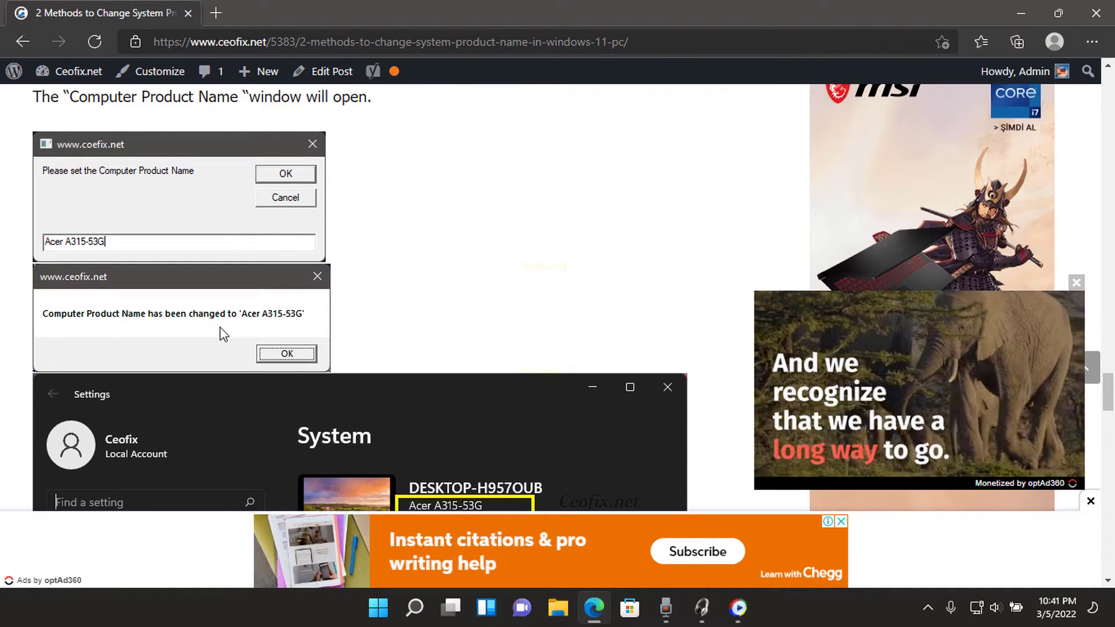
click(285, 354)
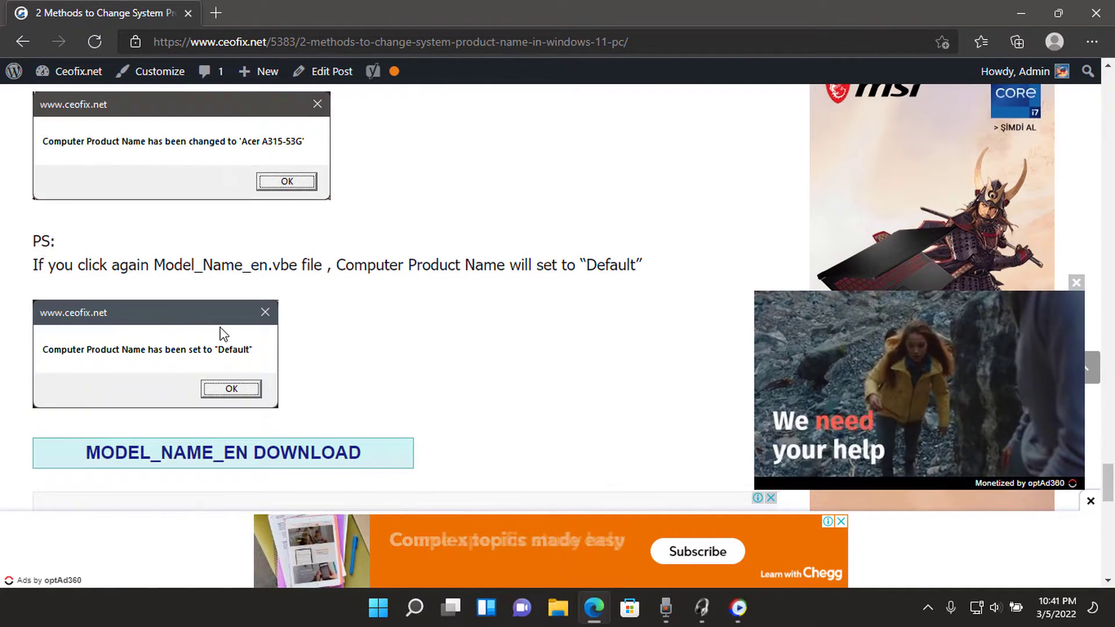
click(286, 181)
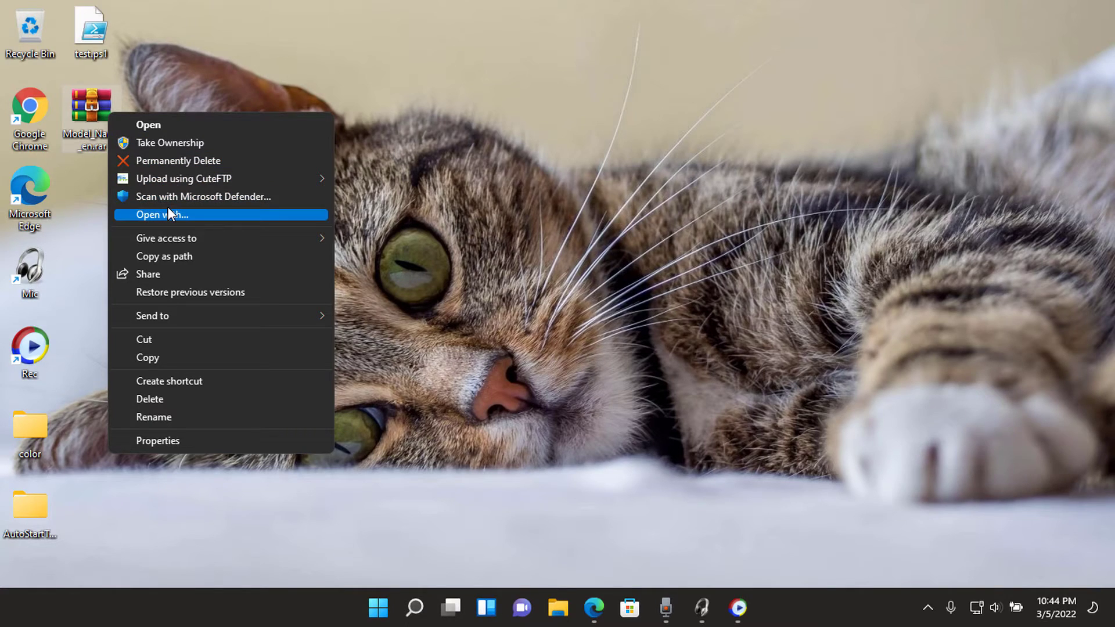
Open the Model_Name_en .rar in WinRAR, extract it to a desktop folder, and close WinRAR
click(162, 215)
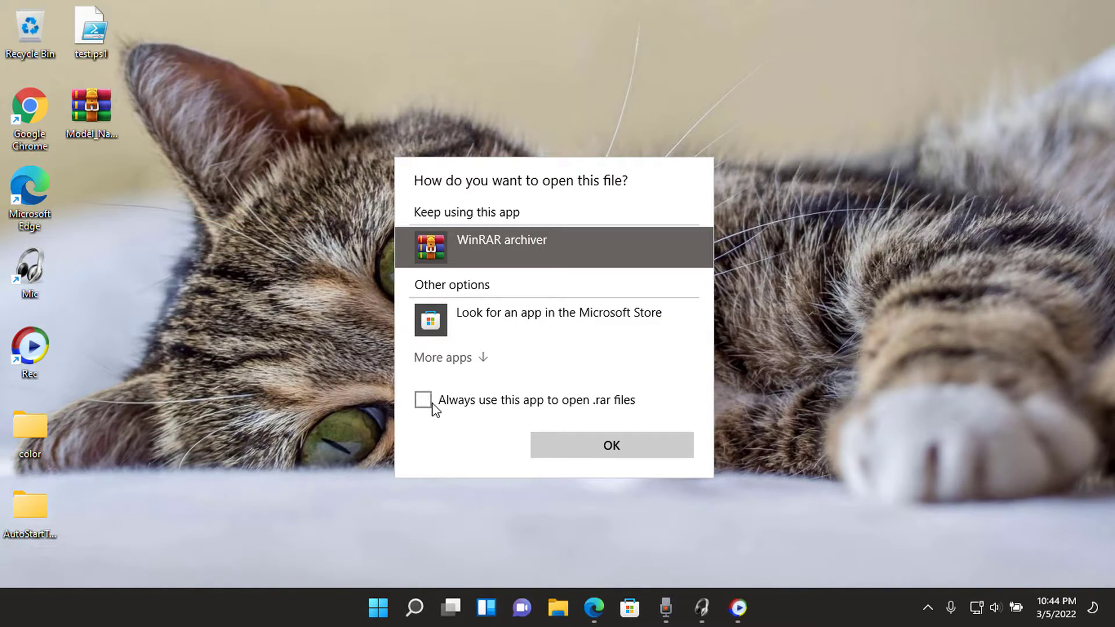
click(610, 445)
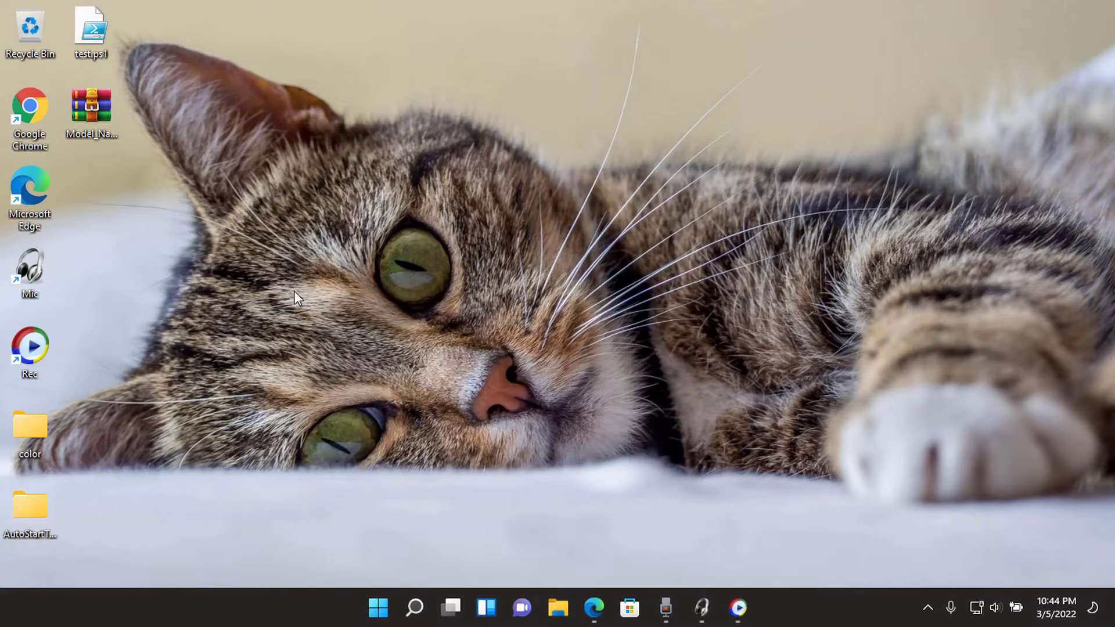
double_click(90, 107)
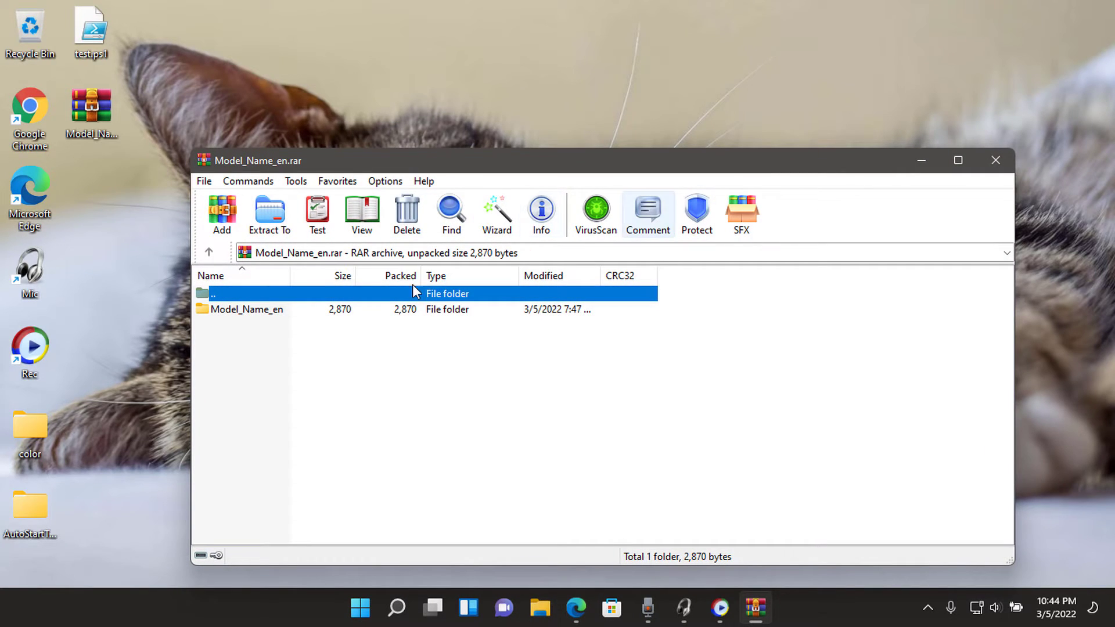
click(269, 213)
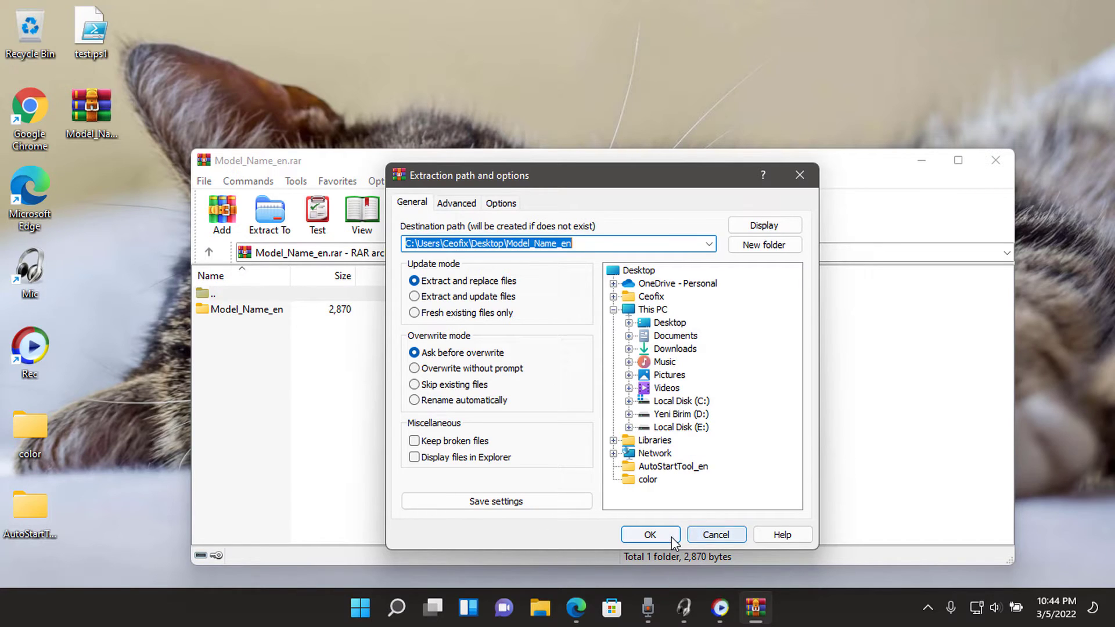
click(649, 534)
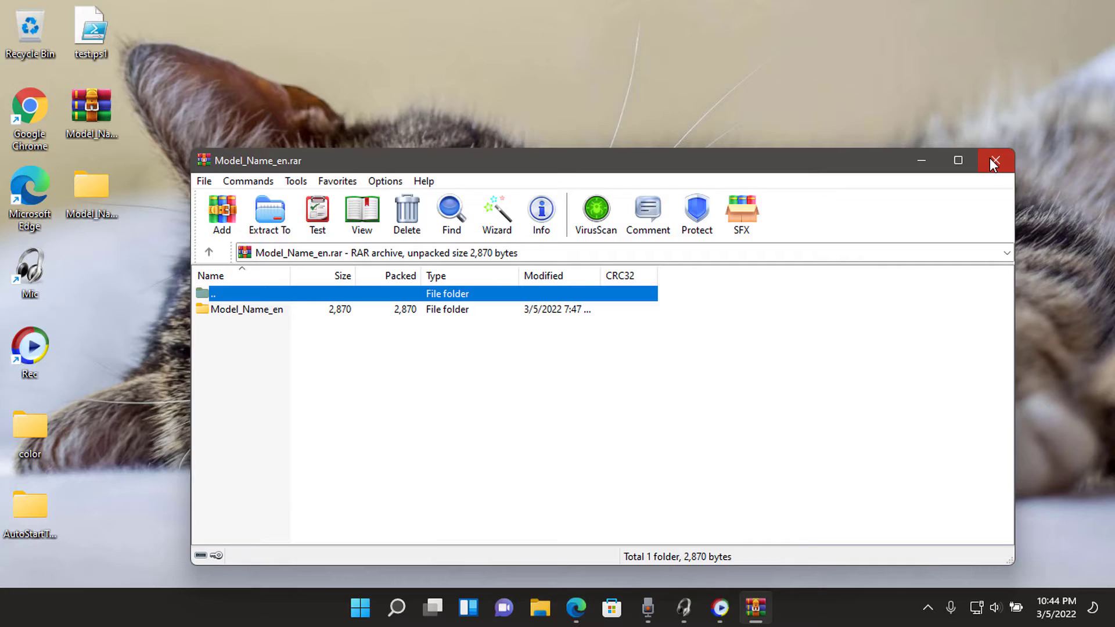
click(994, 160)
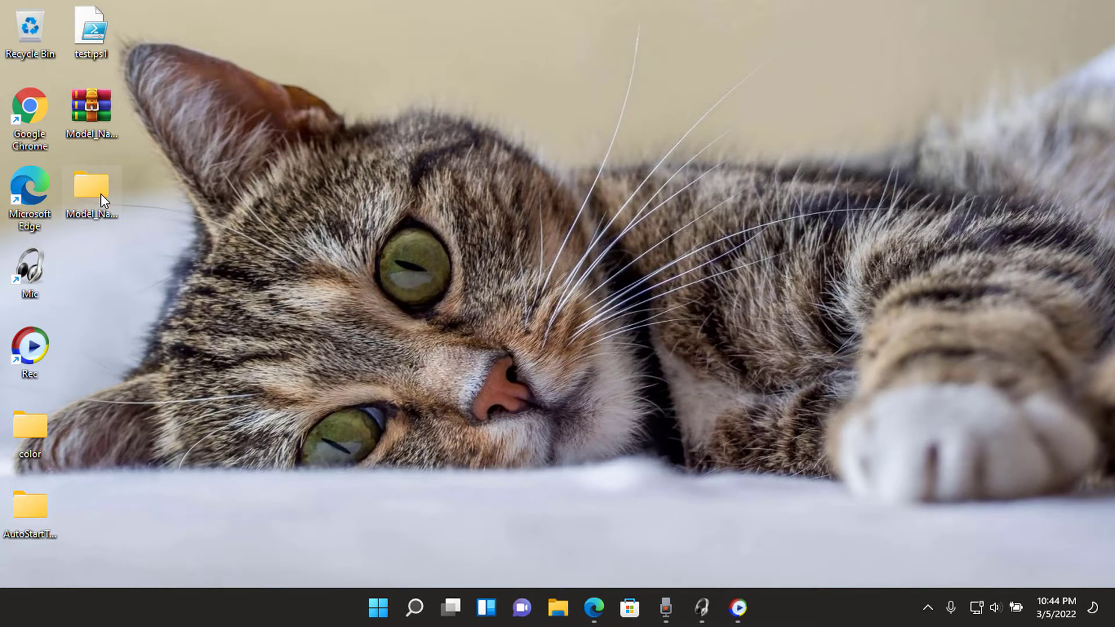
Open the extracted Model_Name_en folder and open Model_Name_en.zip in WinRAR
double_click(90, 186)
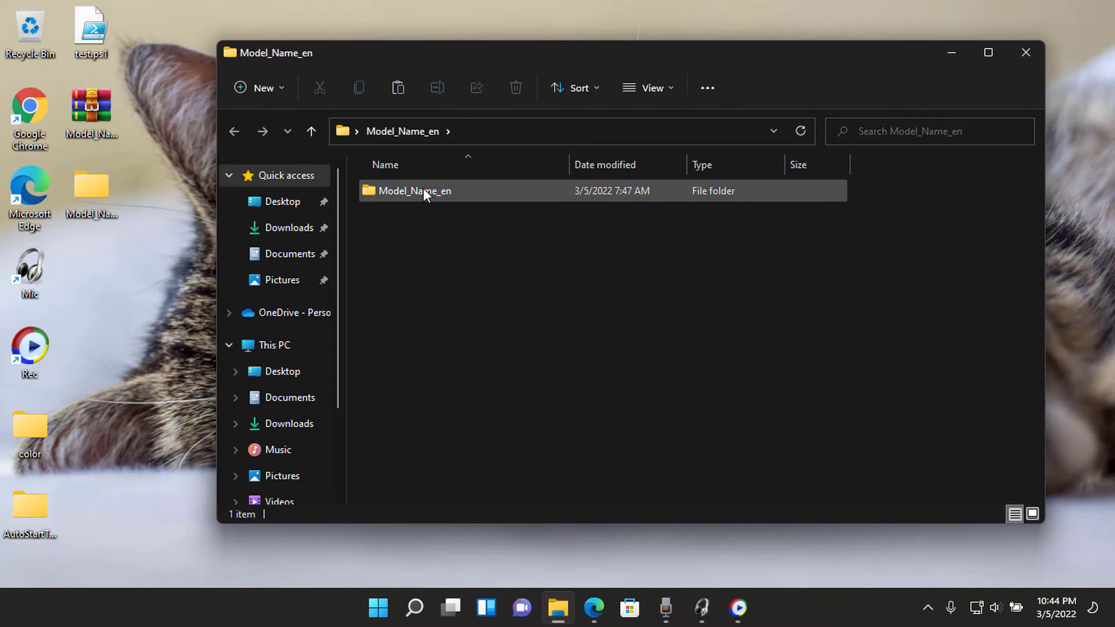
right_click(422, 190)
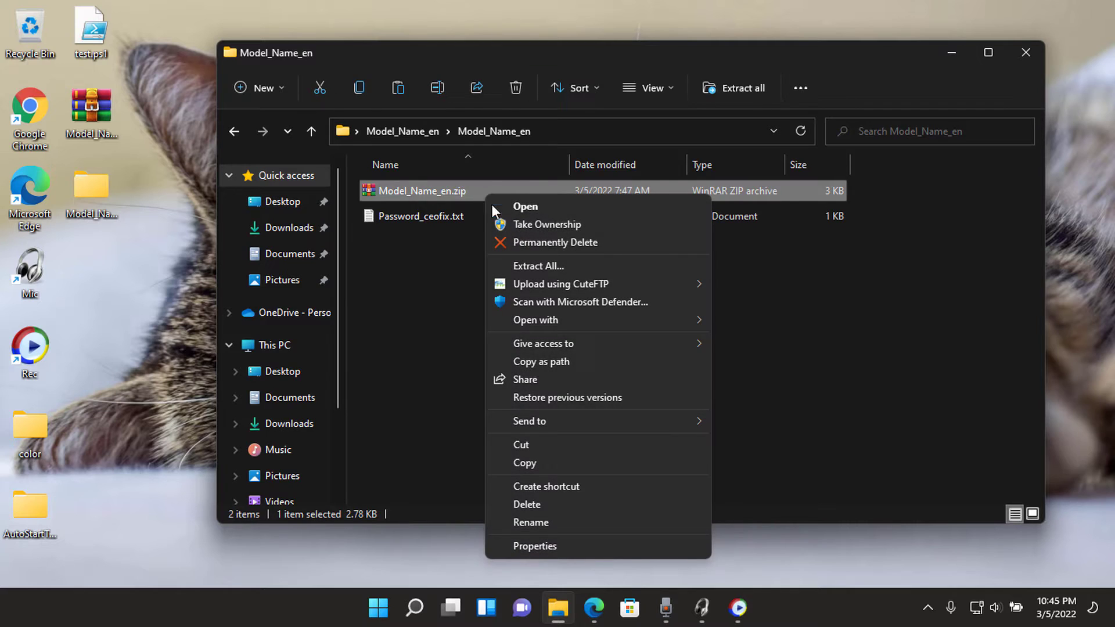
click(536, 320)
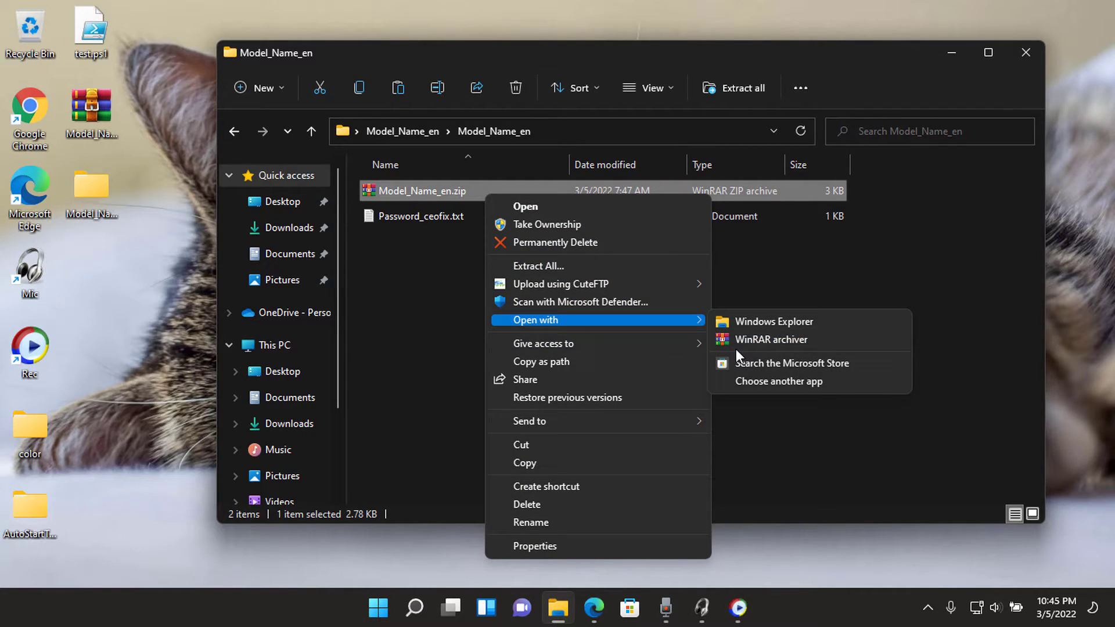
click(769, 339)
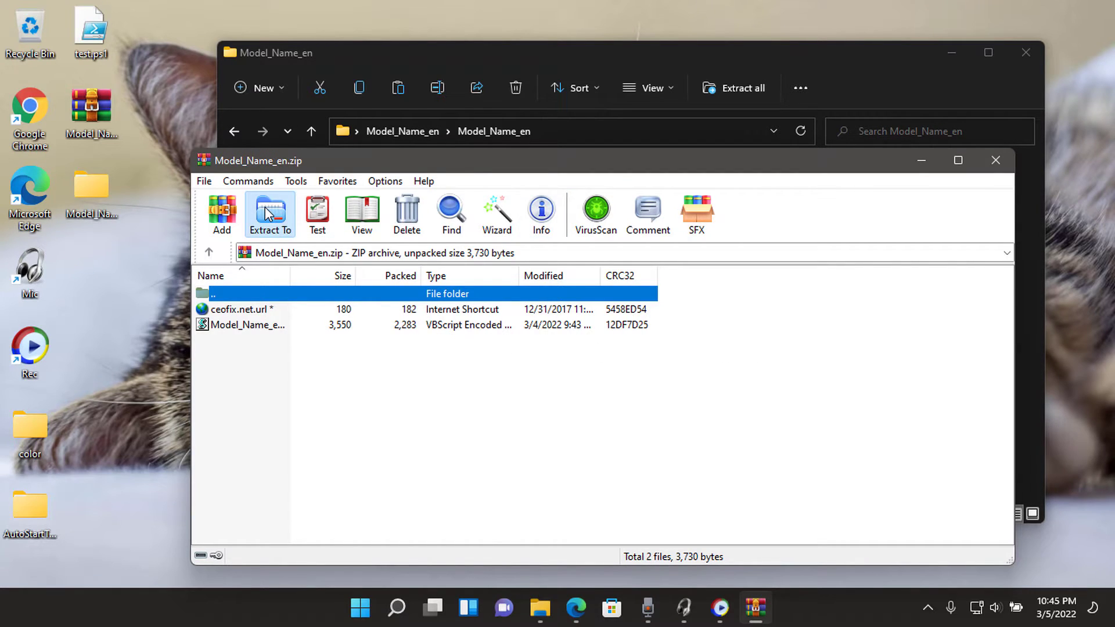
Extract the password-protected zip, close WinRAR, and open the resulting Model_Name_en folder
click(269, 213)
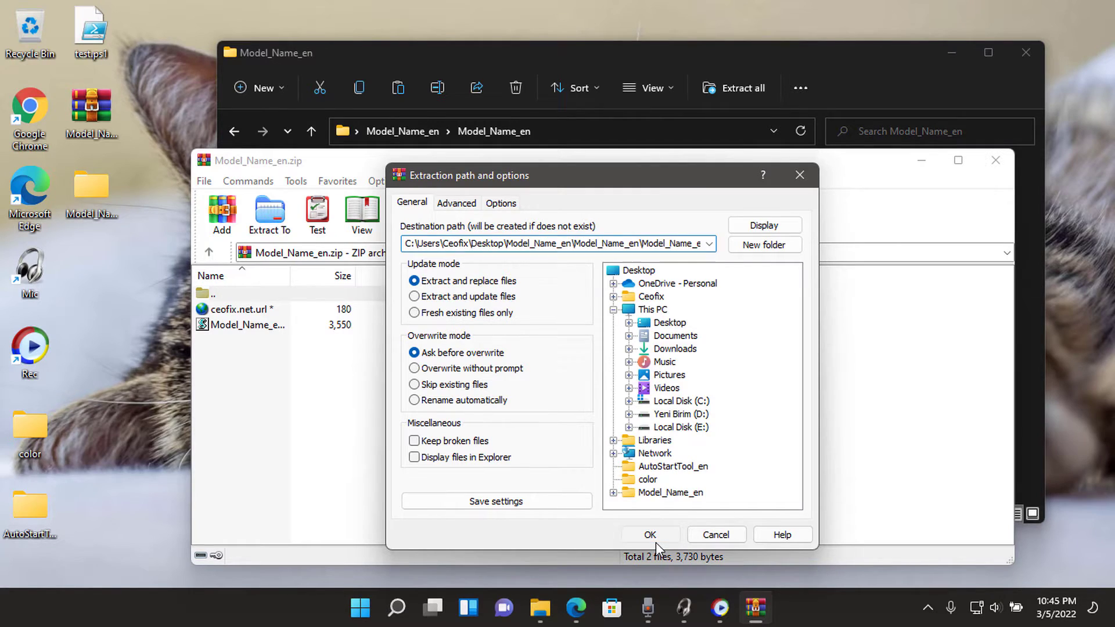
click(650, 534)
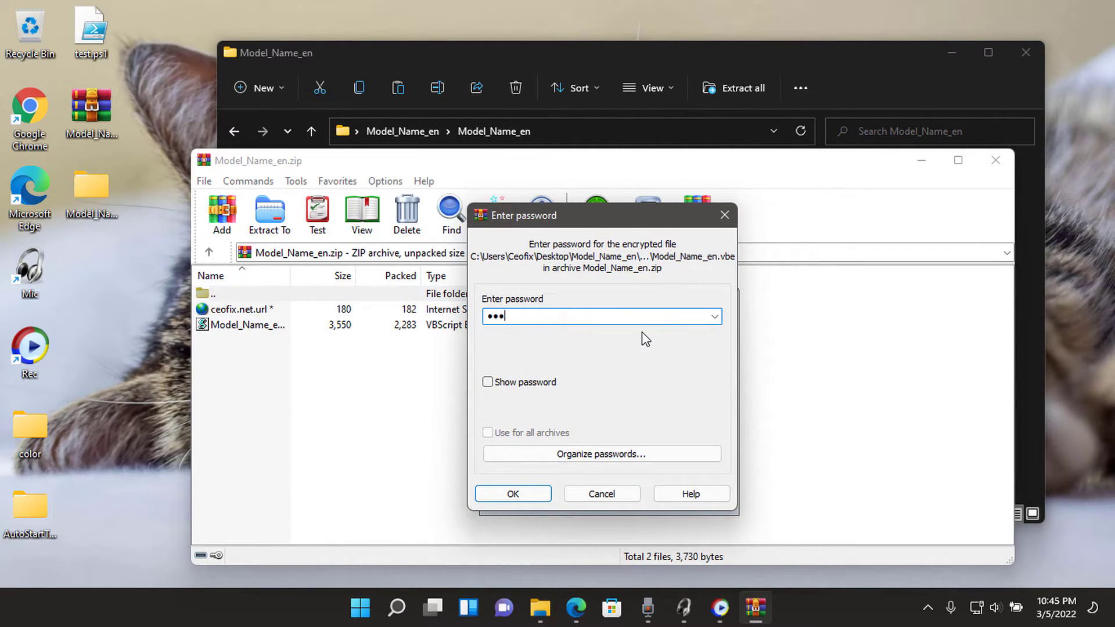
click(512, 494)
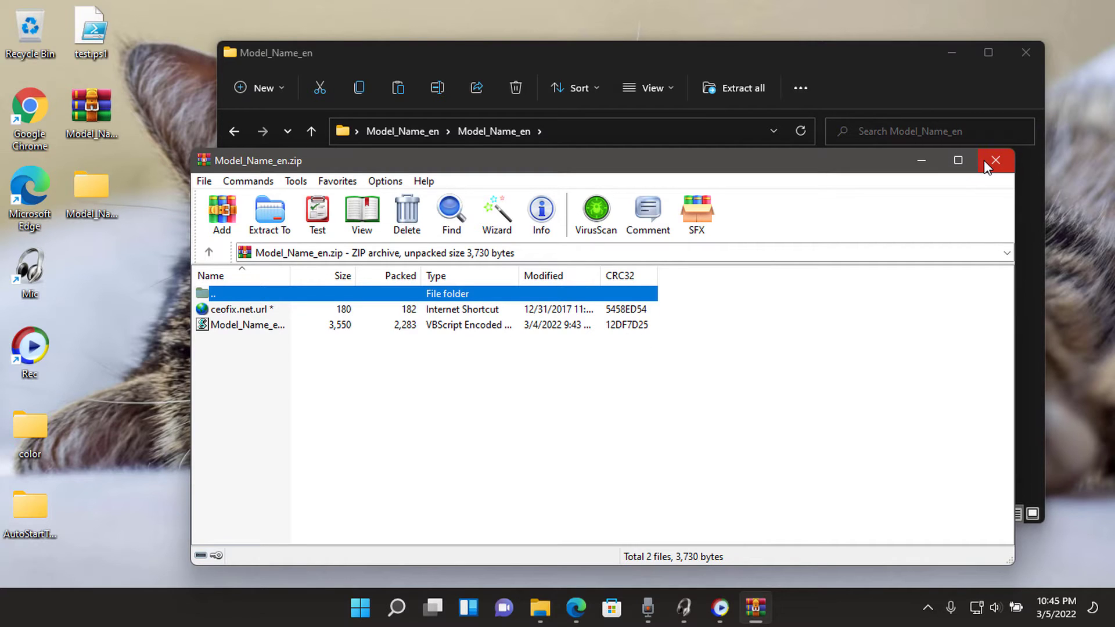
click(995, 159)
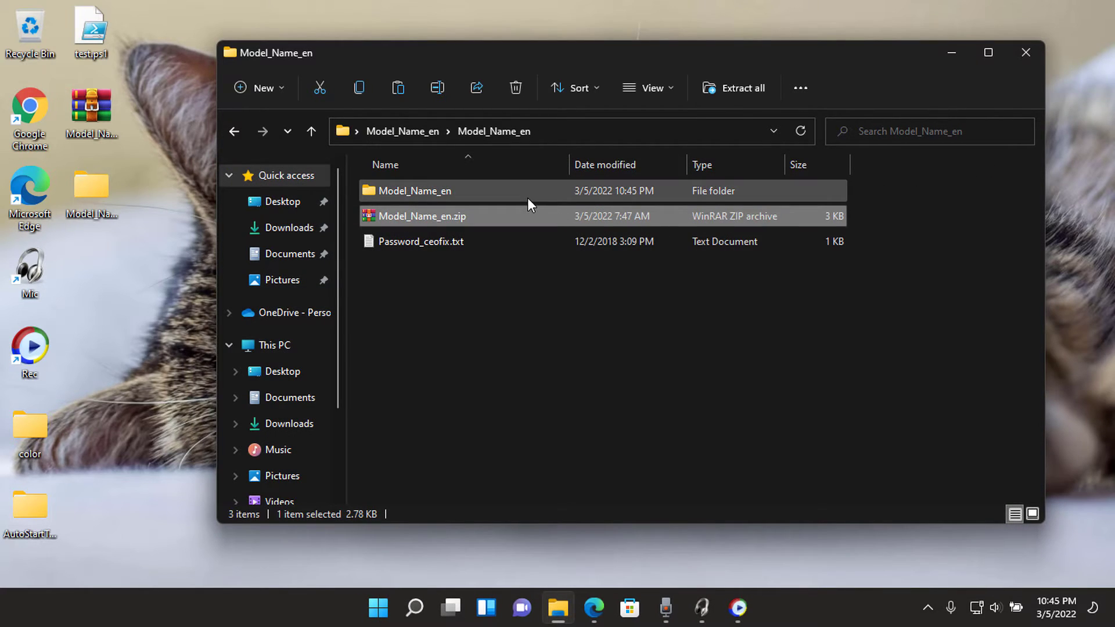
double_click(415, 191)
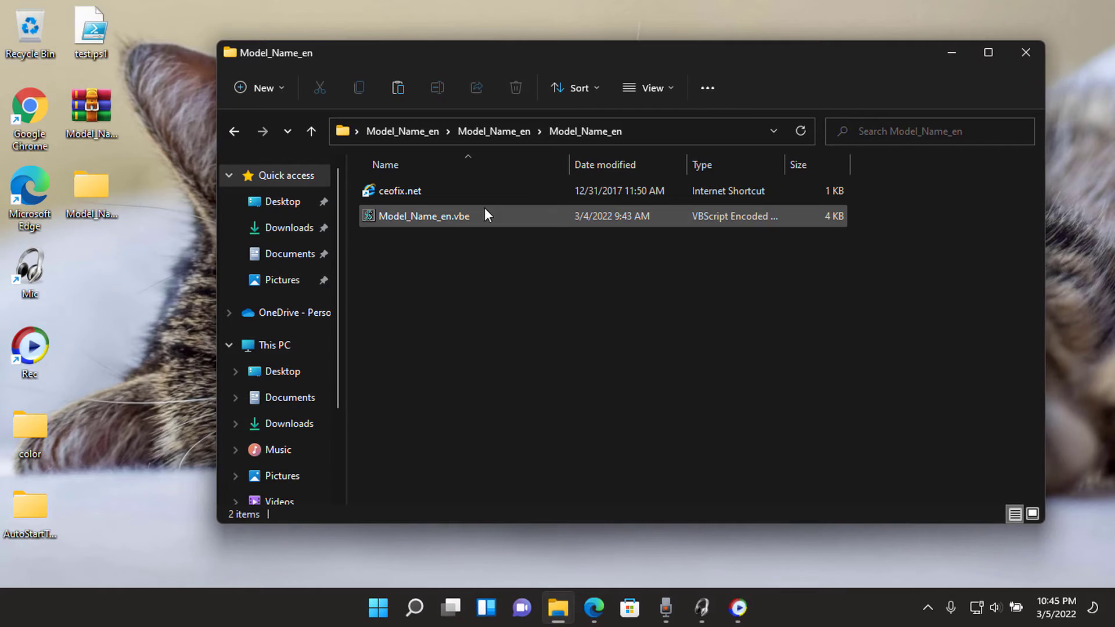
Select Model_Name_en.vbe and open Windows Settings on the System page
click(423, 216)
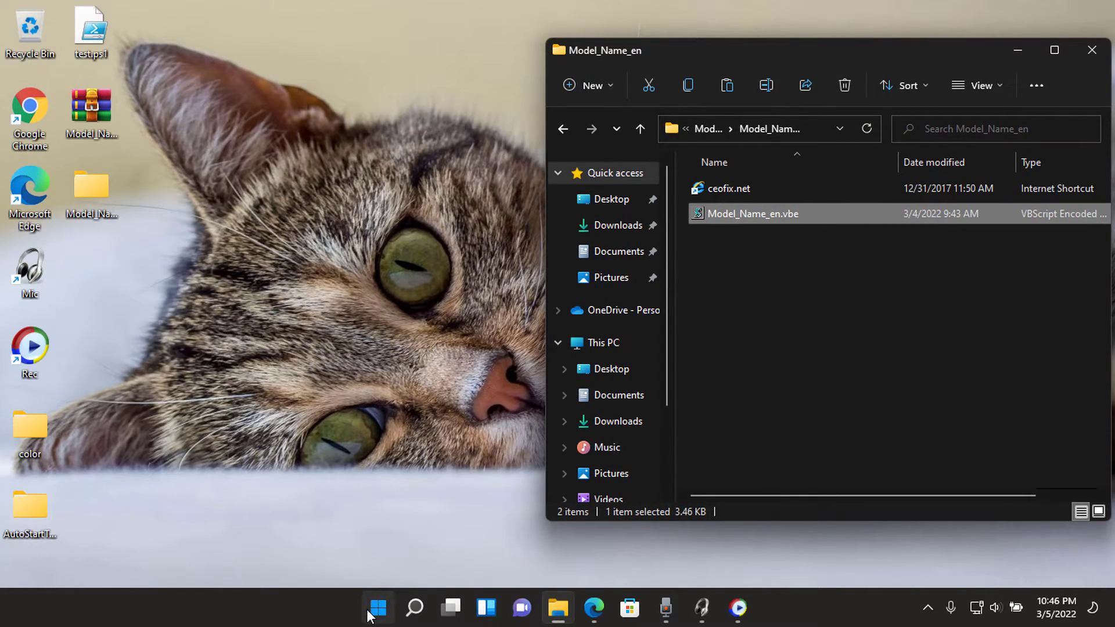
click(378, 608)
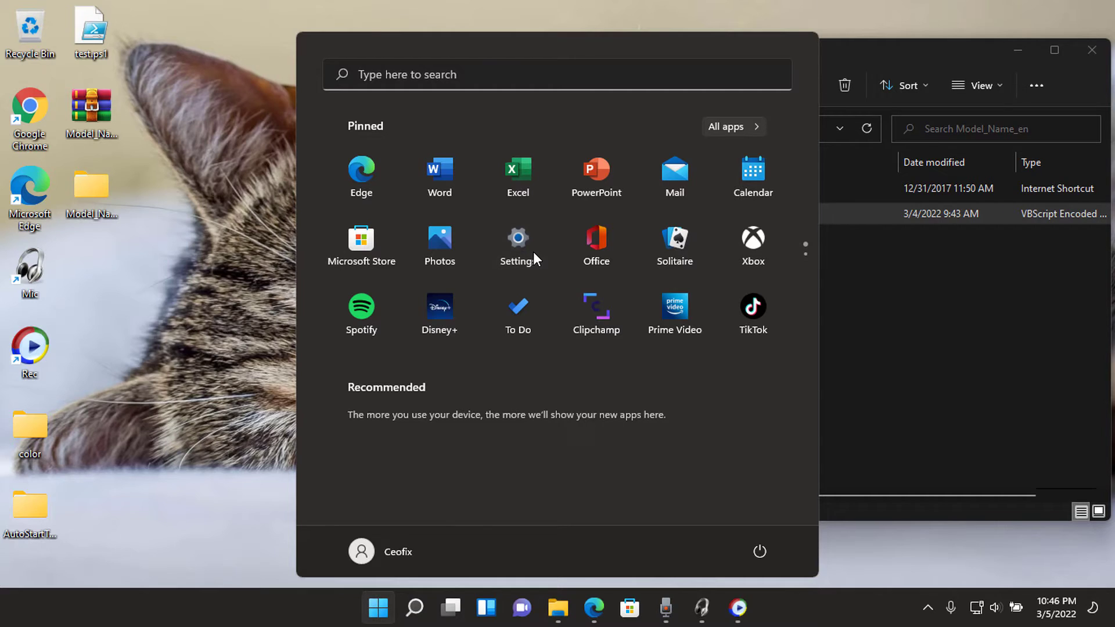
click(518, 237)
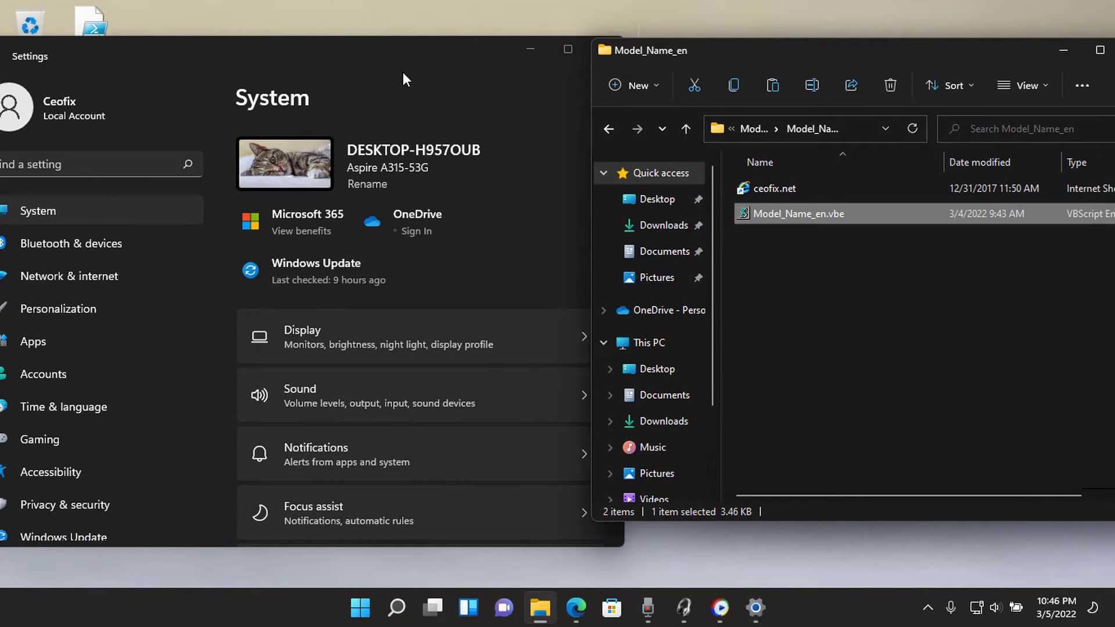
mouse_move(754, 222)
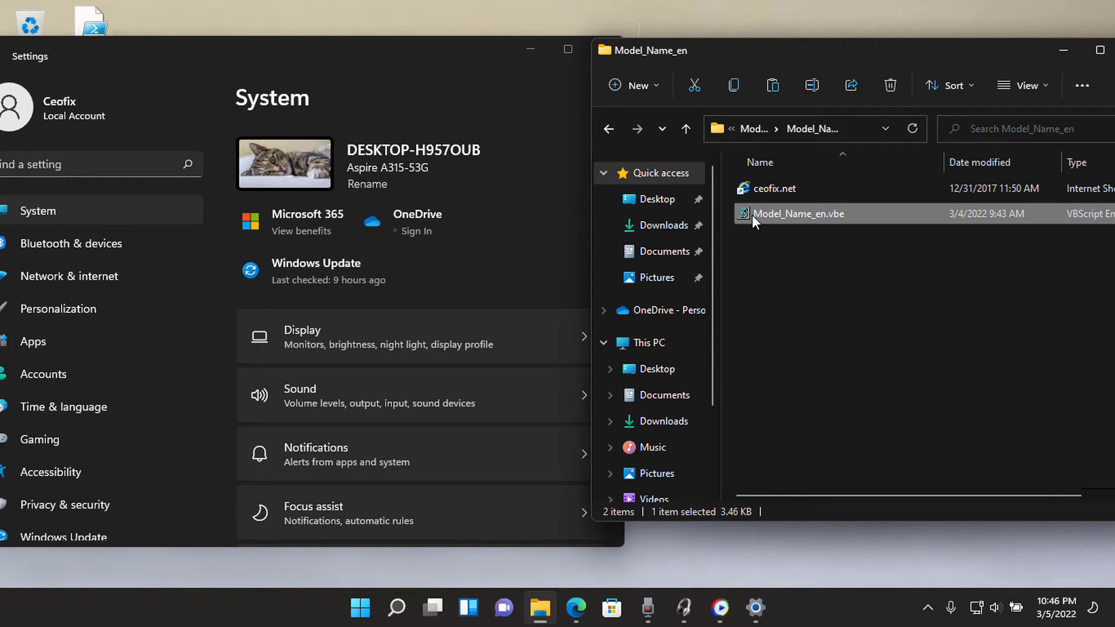
mouse_move(759, 222)
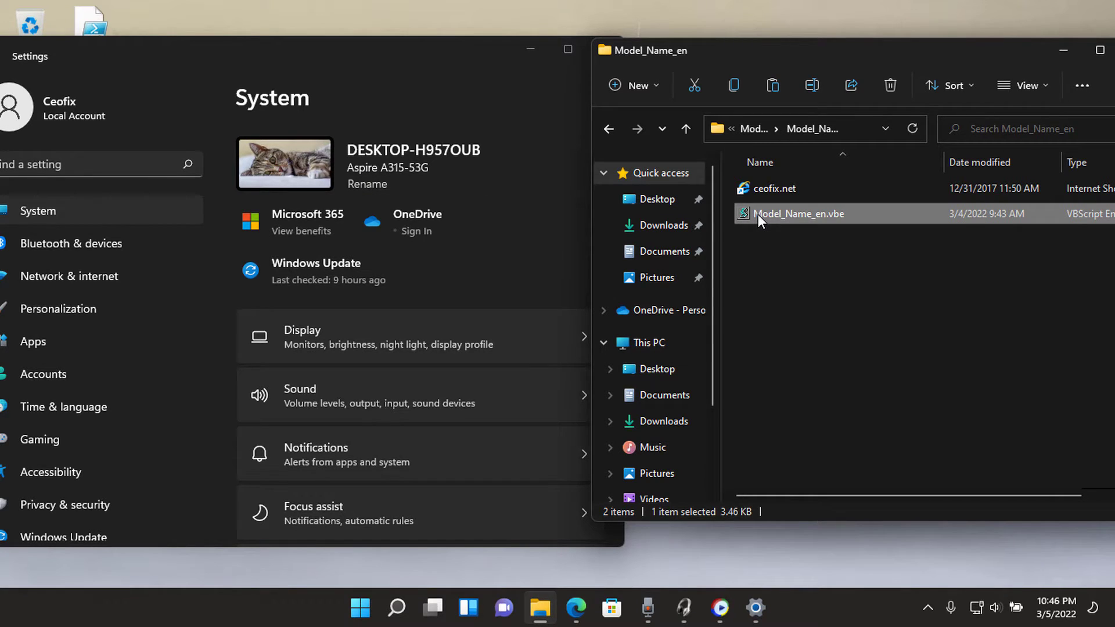
Run Model_Name_en.vbe, enter 'ACER Aspire A315-53G' as product name and confirm
double_click(798, 213)
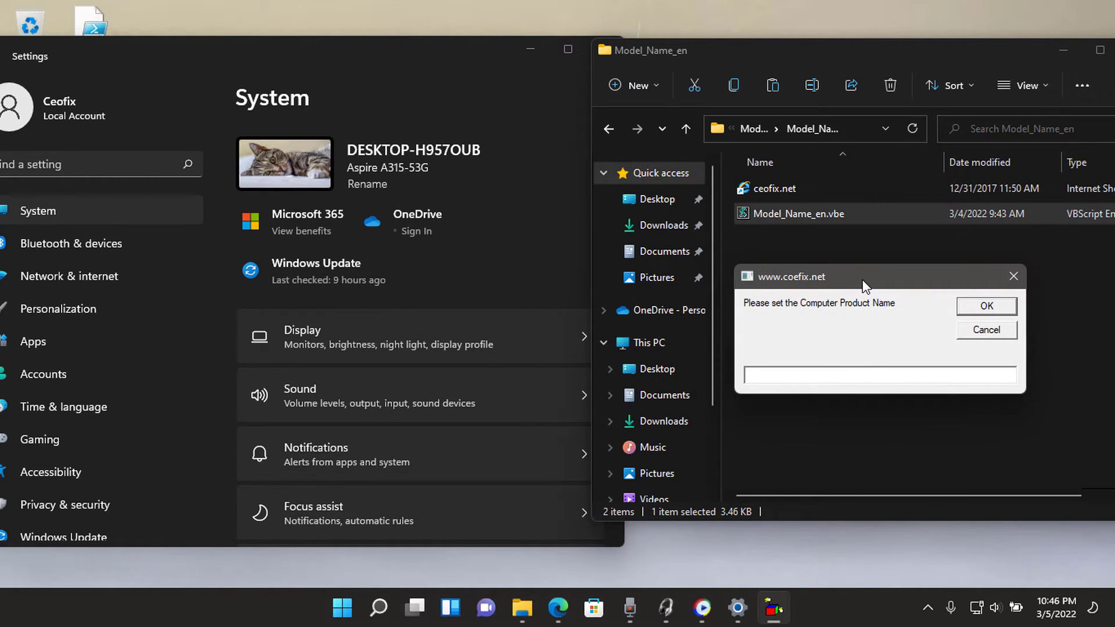
text(AC)
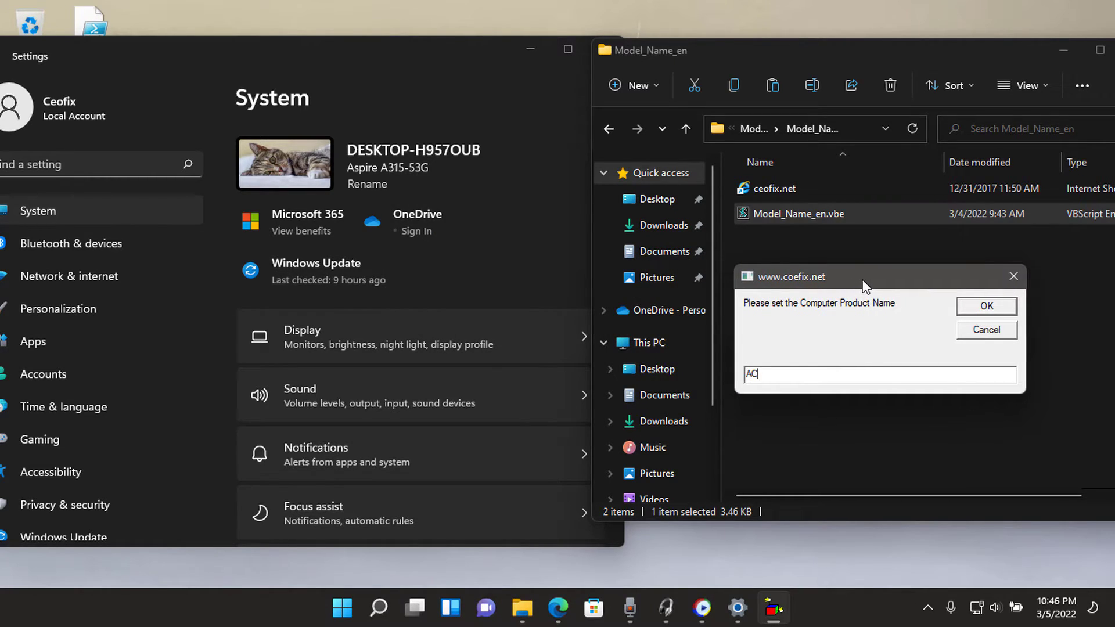
text(ER)
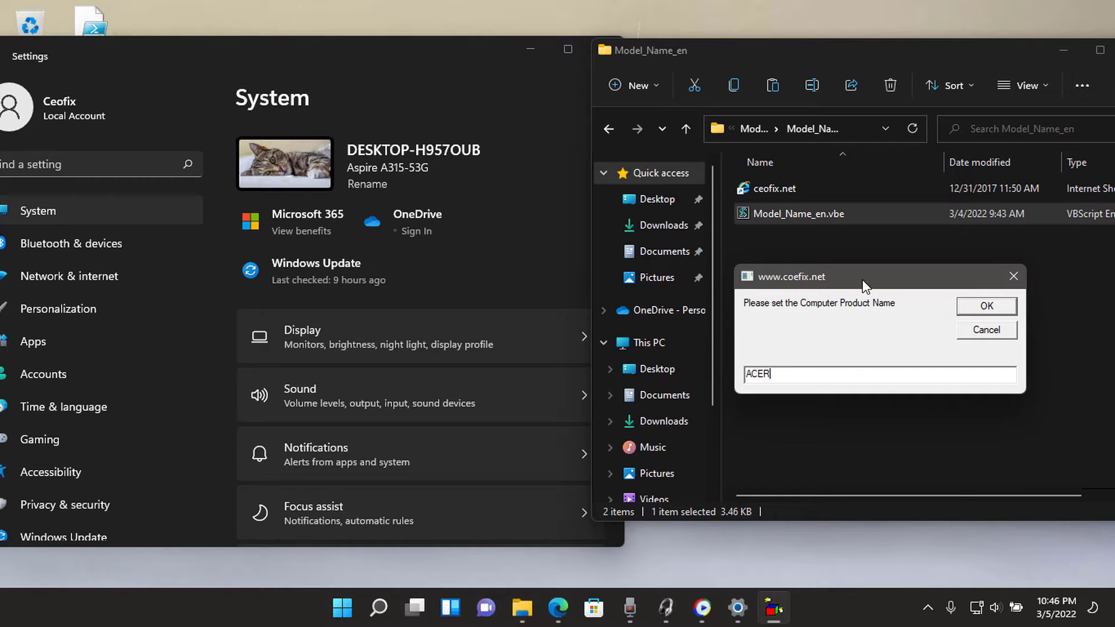
text(As)
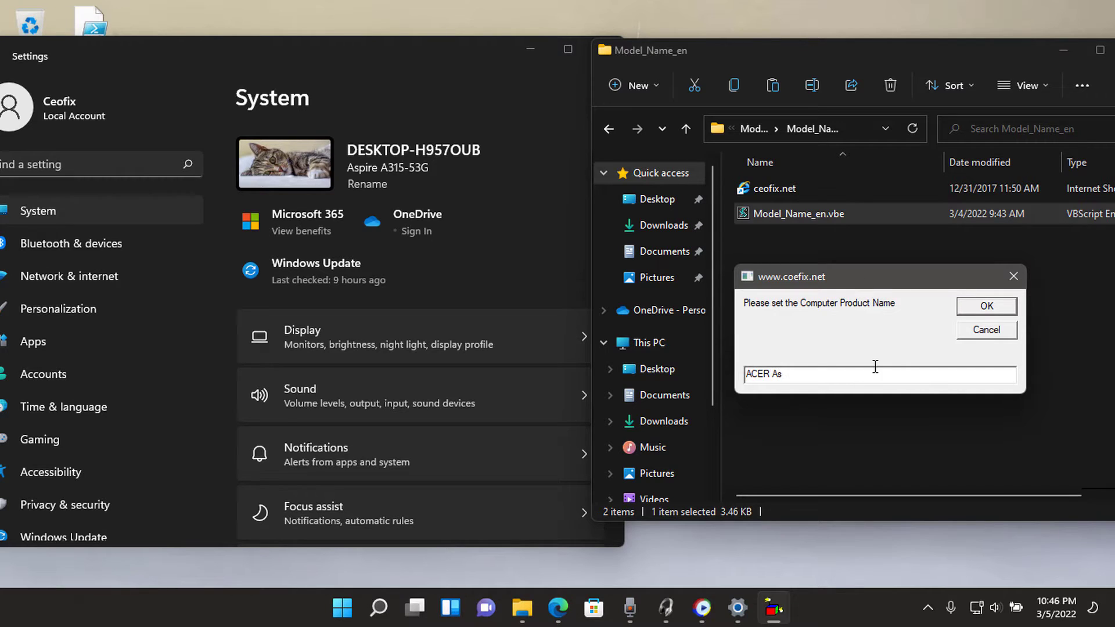
text(pire)
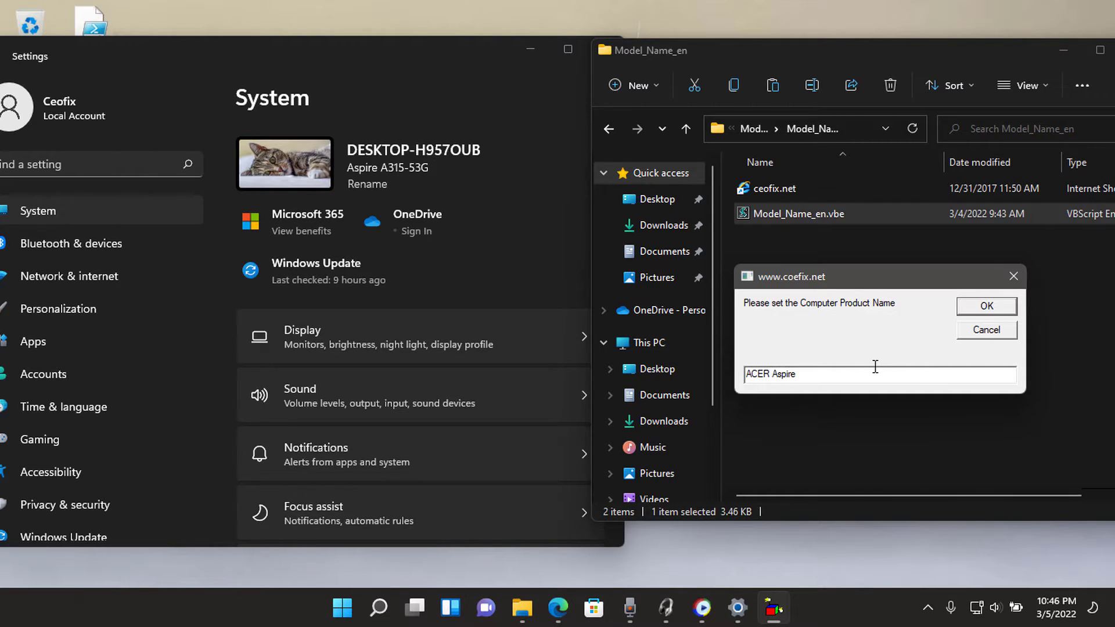
text(A315-)
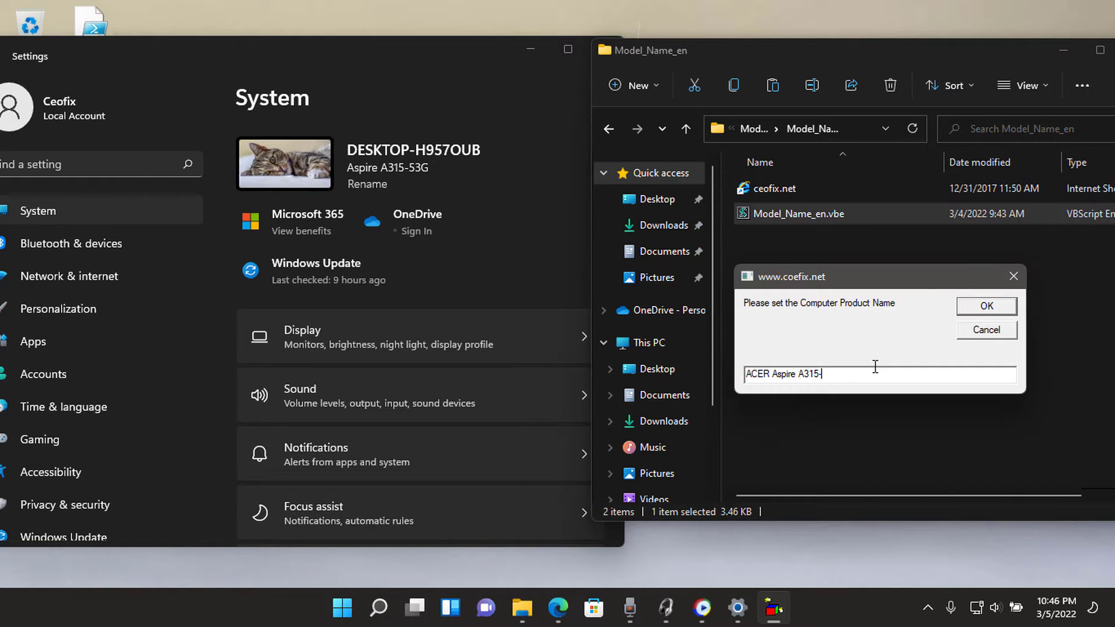
text(53G)
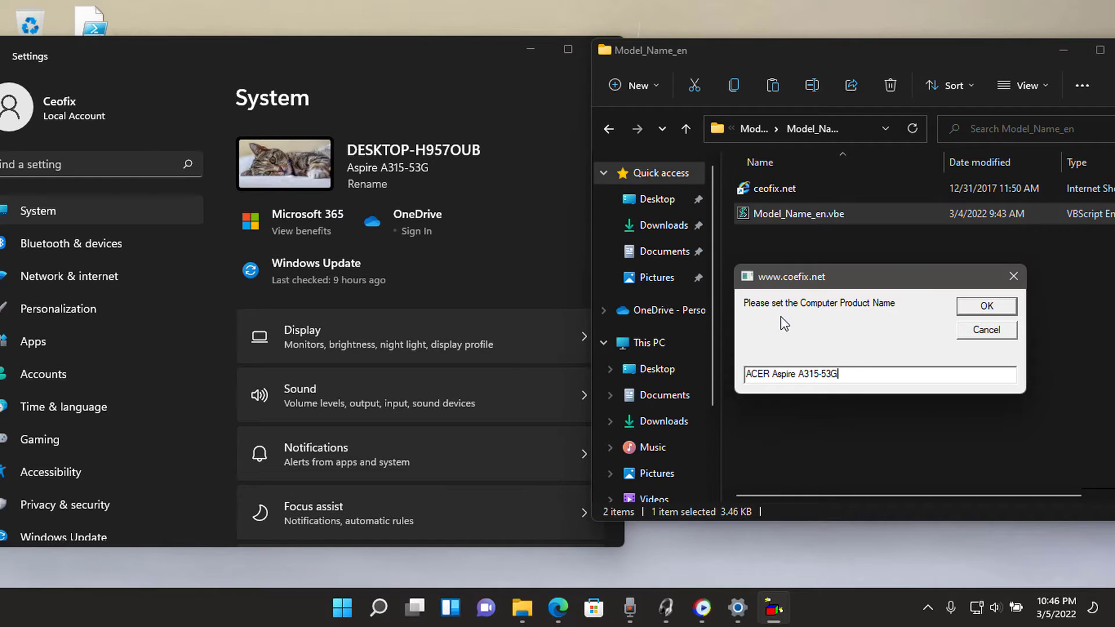
mouse_move(369, 177)
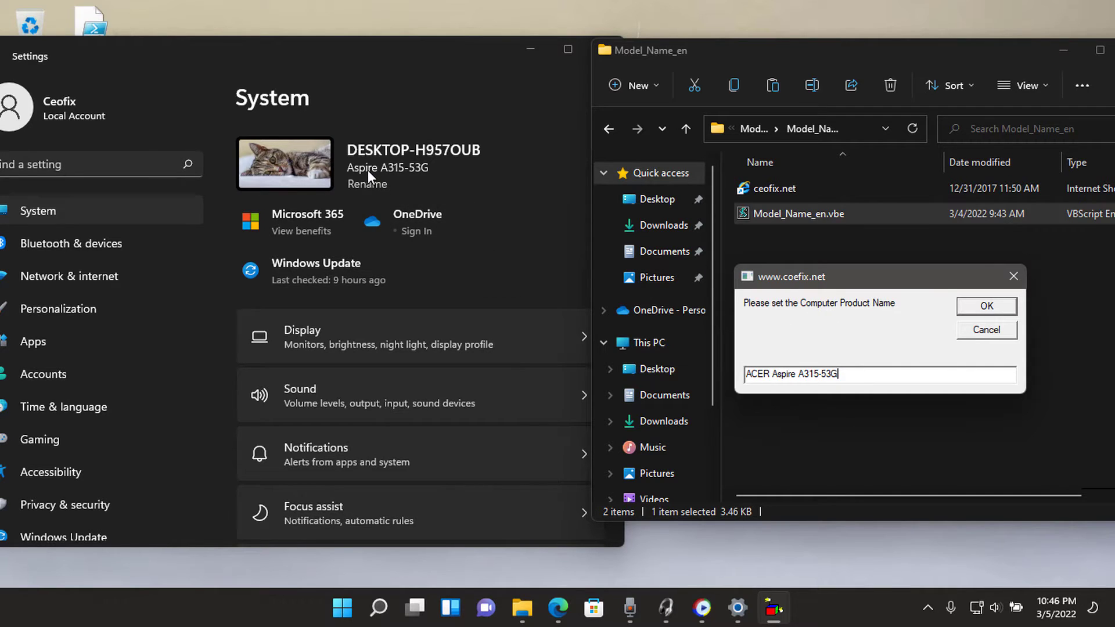
click(985, 306)
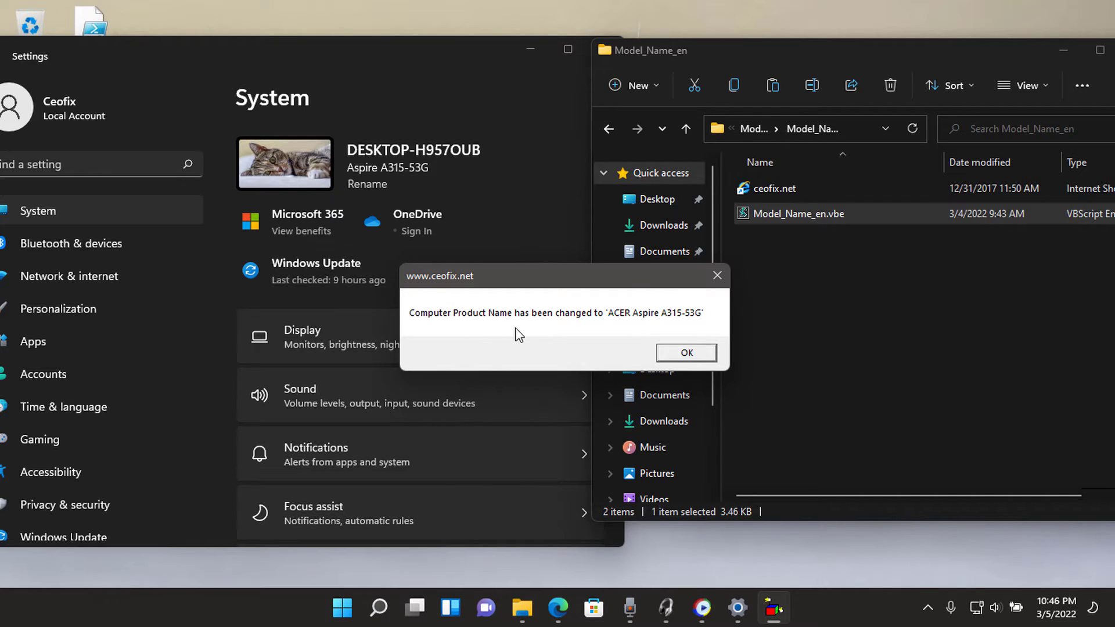
mouse_move(675, 330)
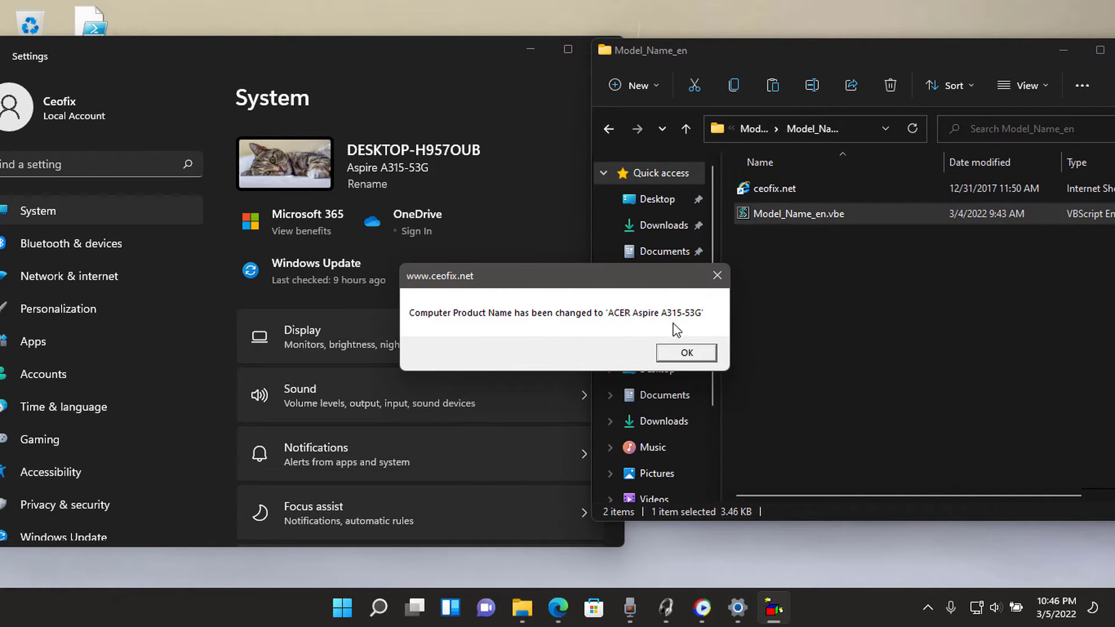
click(685, 353)
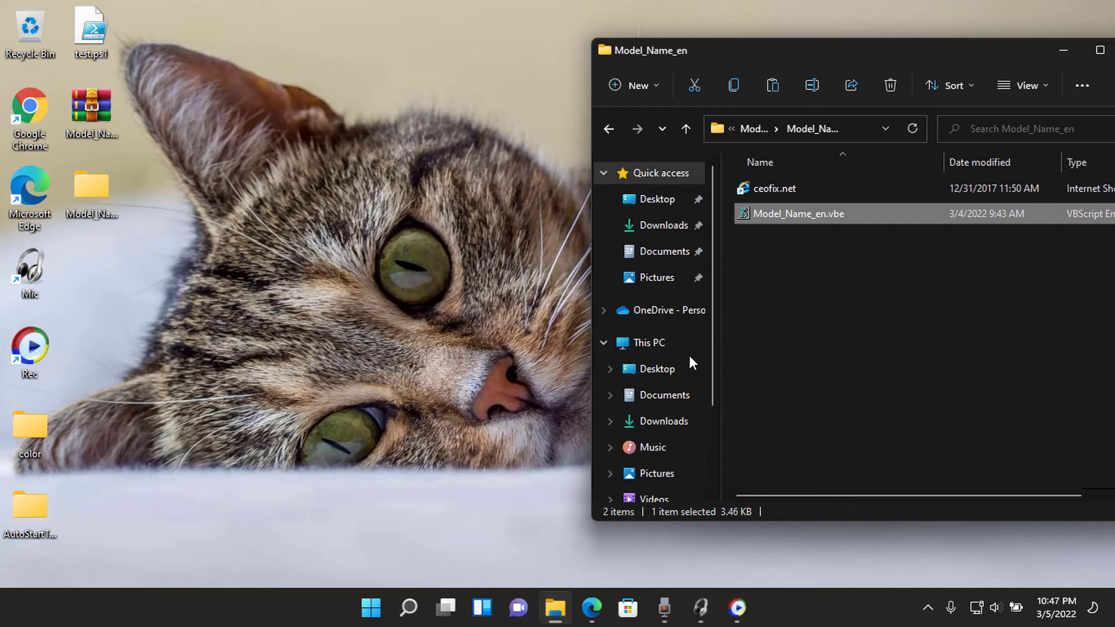
Reopen Settings to view the System page showing ACER Aspire A315-53G
double_click(797, 213)
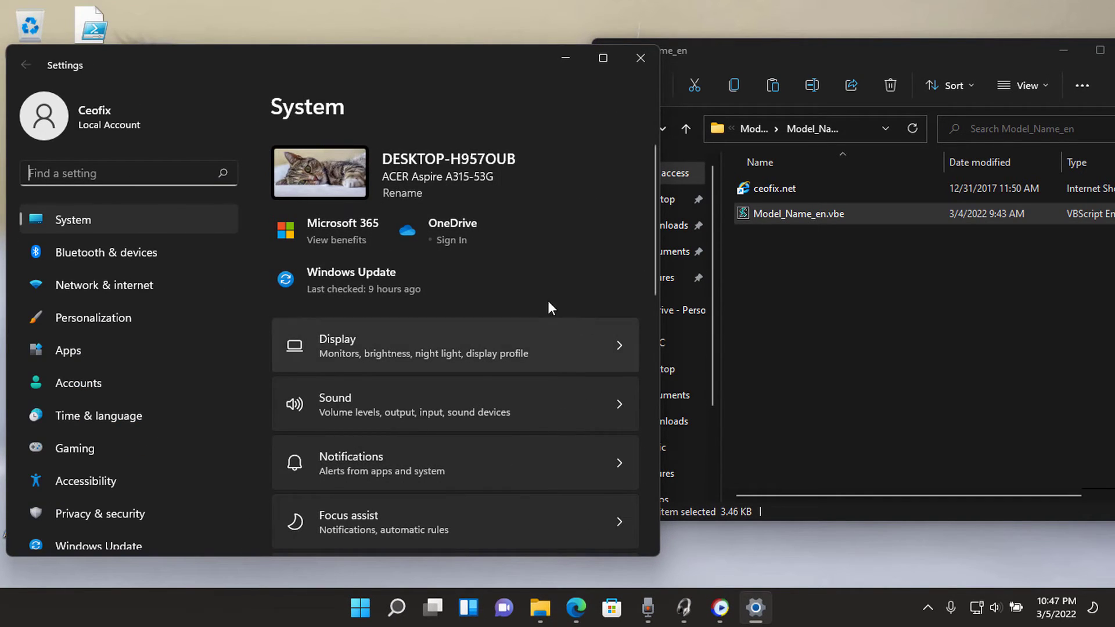
mouse_move(455, 185)
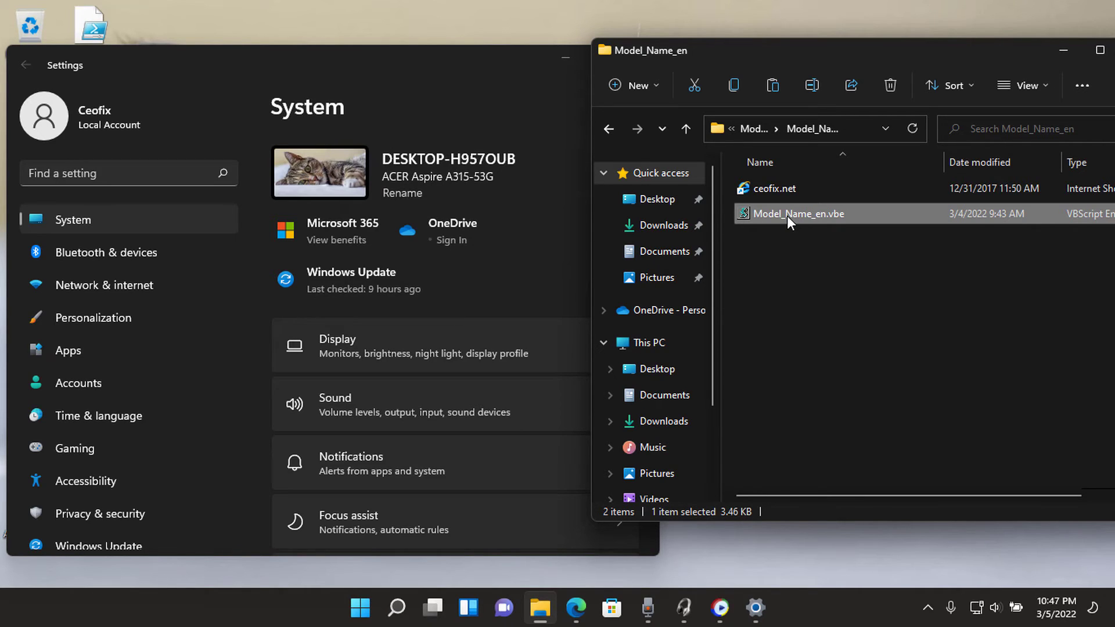
Rerun Model_Name_en.vbe to restore Default, check Settings, then close Settings and the folder
double_click(798, 213)
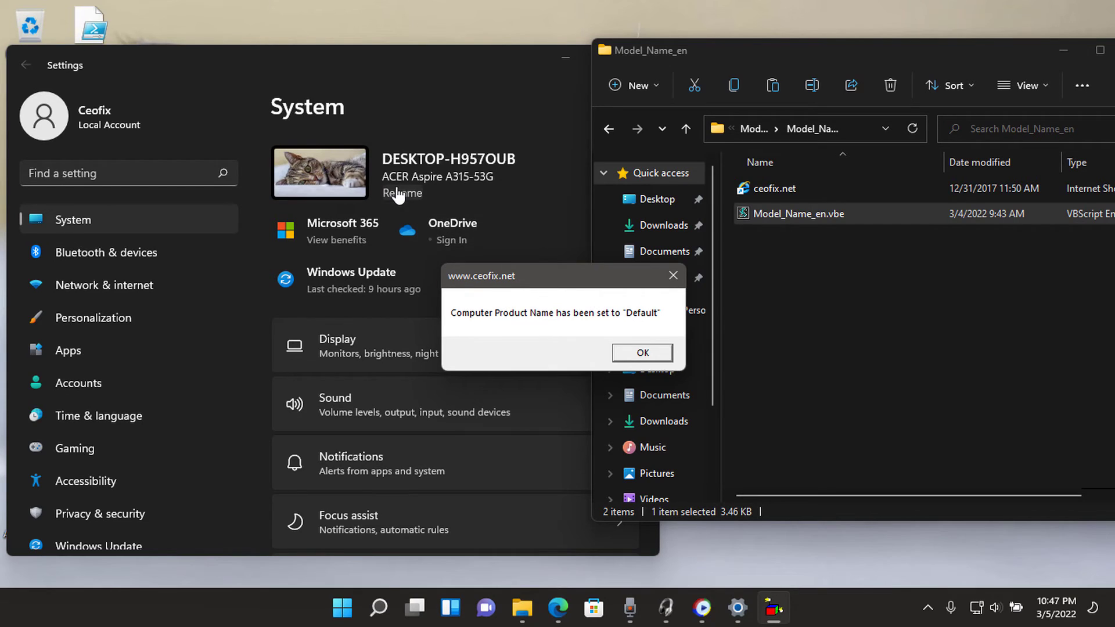
mouse_move(637, 363)
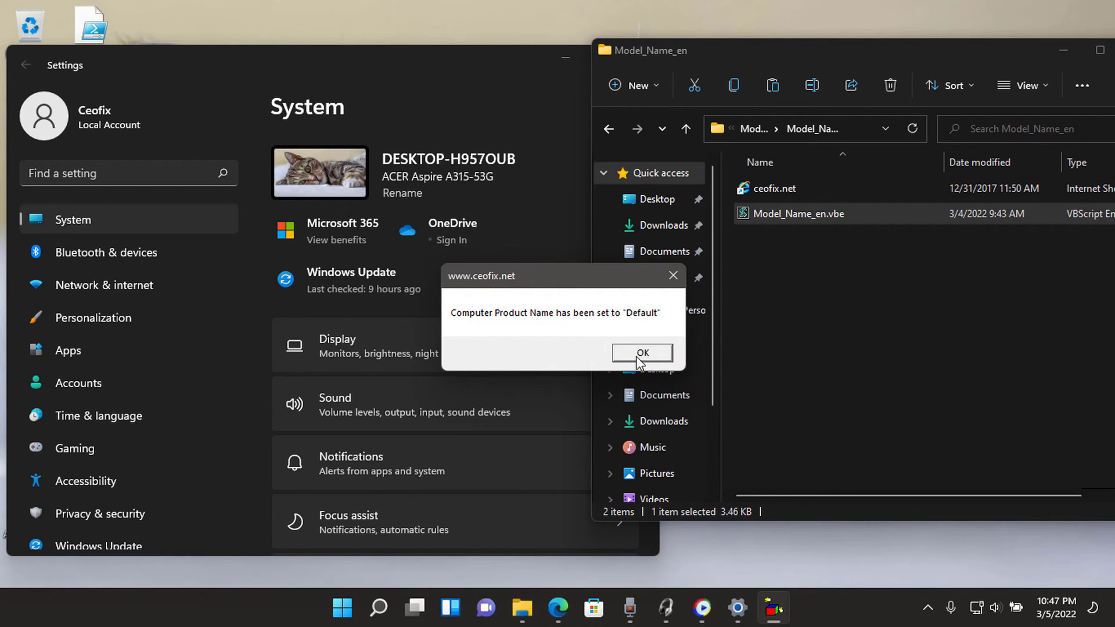
click(640, 352)
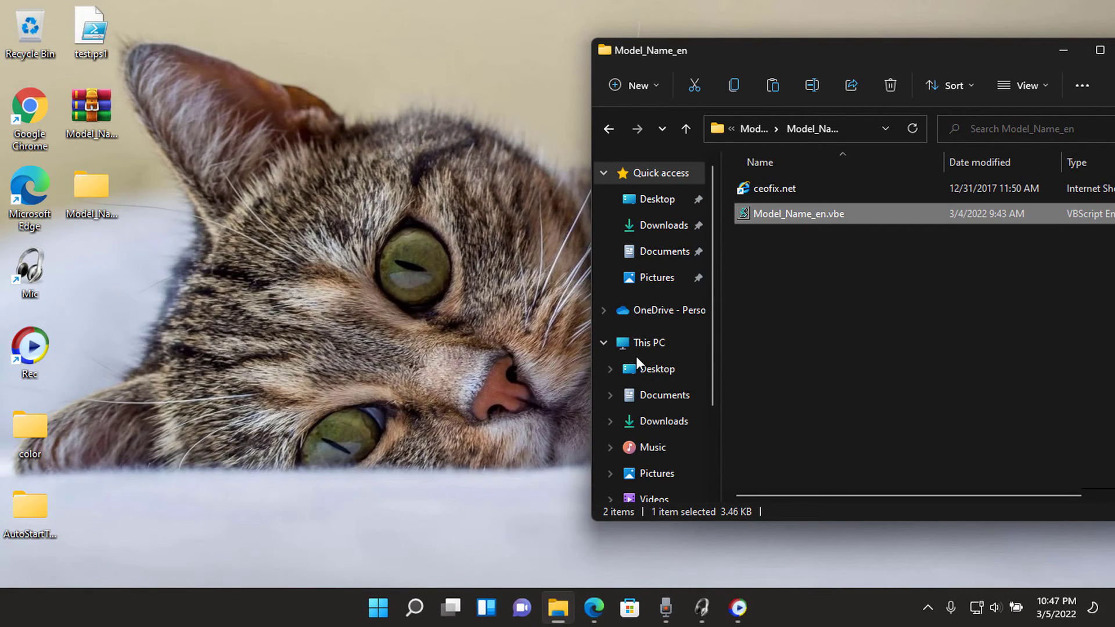
double_click(798, 214)
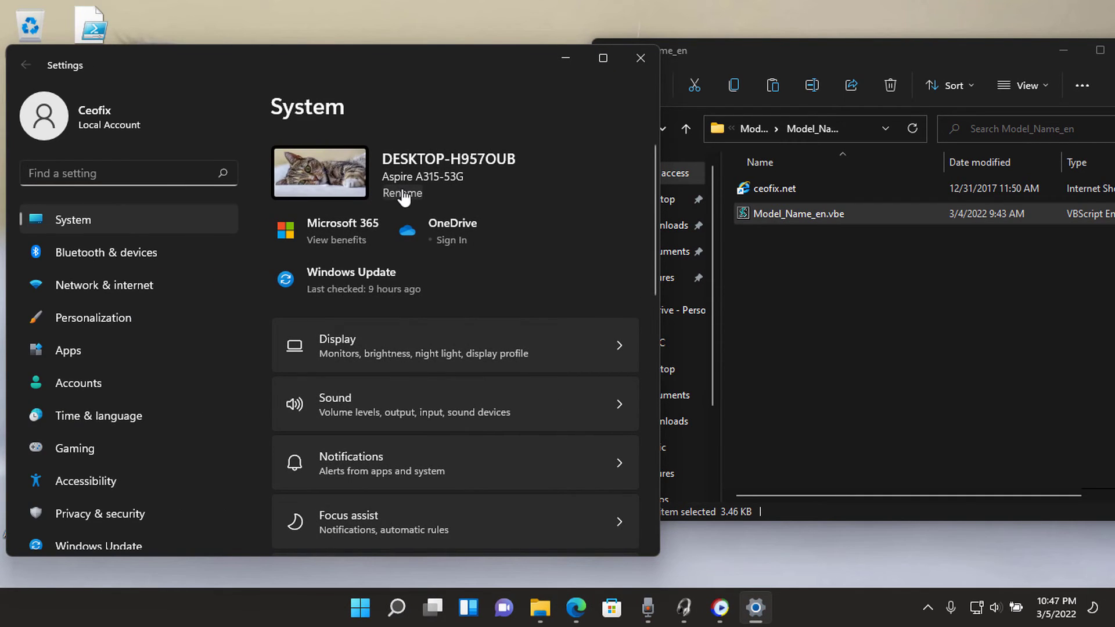
mouse_move(646, 114)
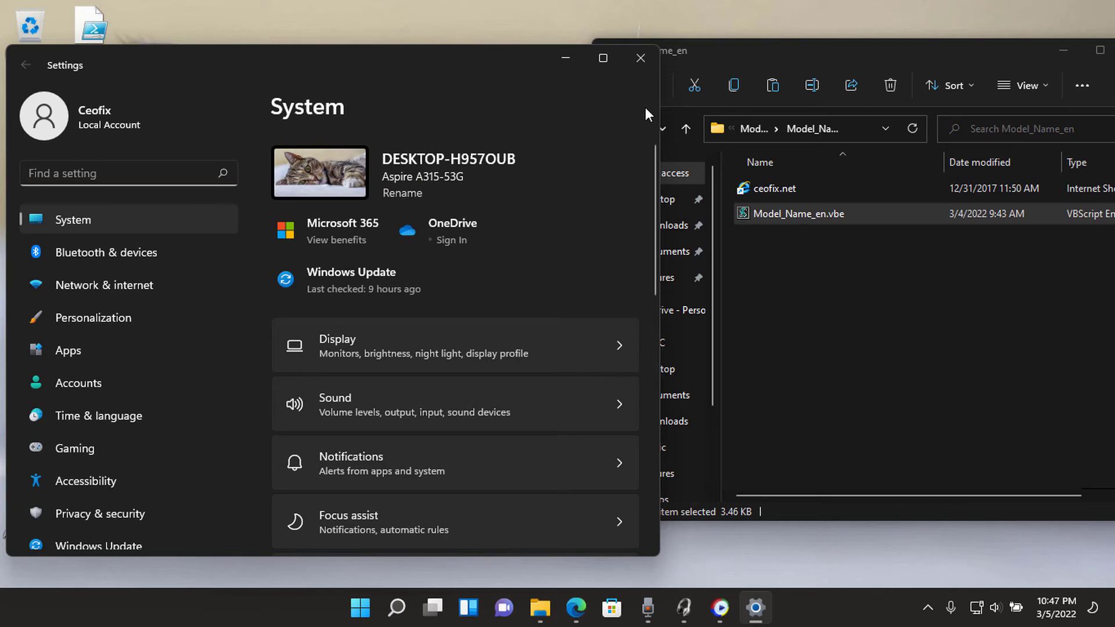
click(639, 58)
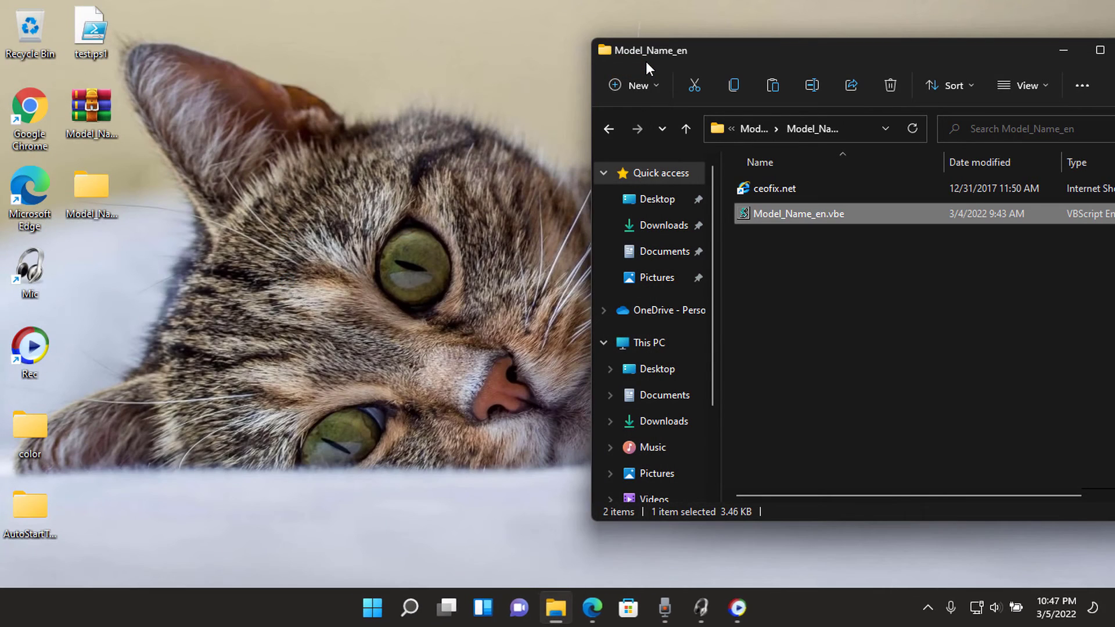
mouse_move(890, 64)
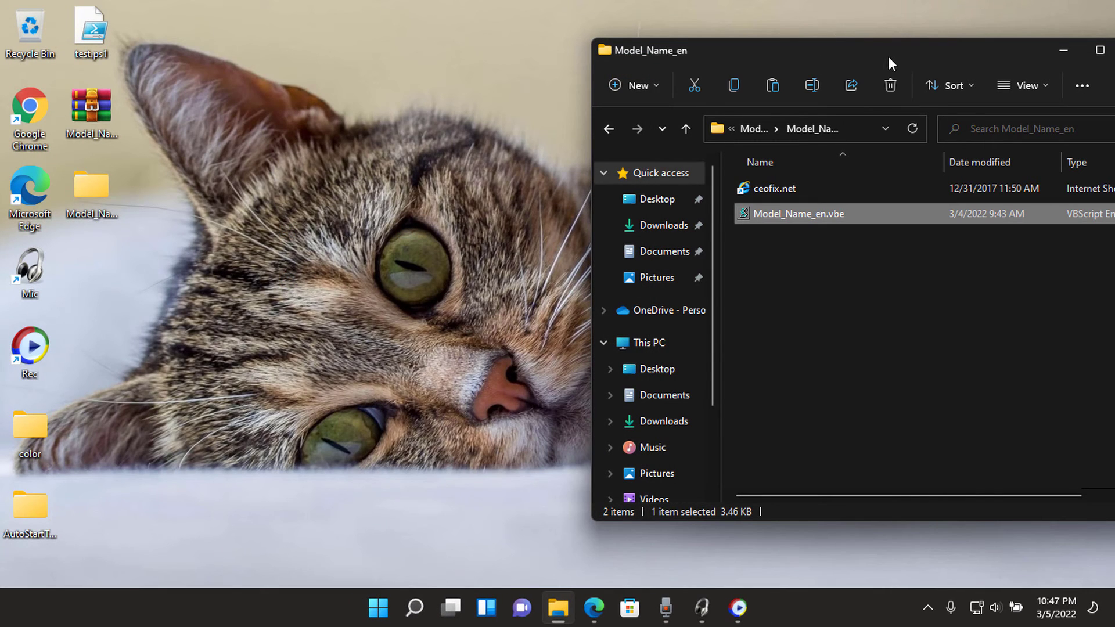
click(1063, 50)
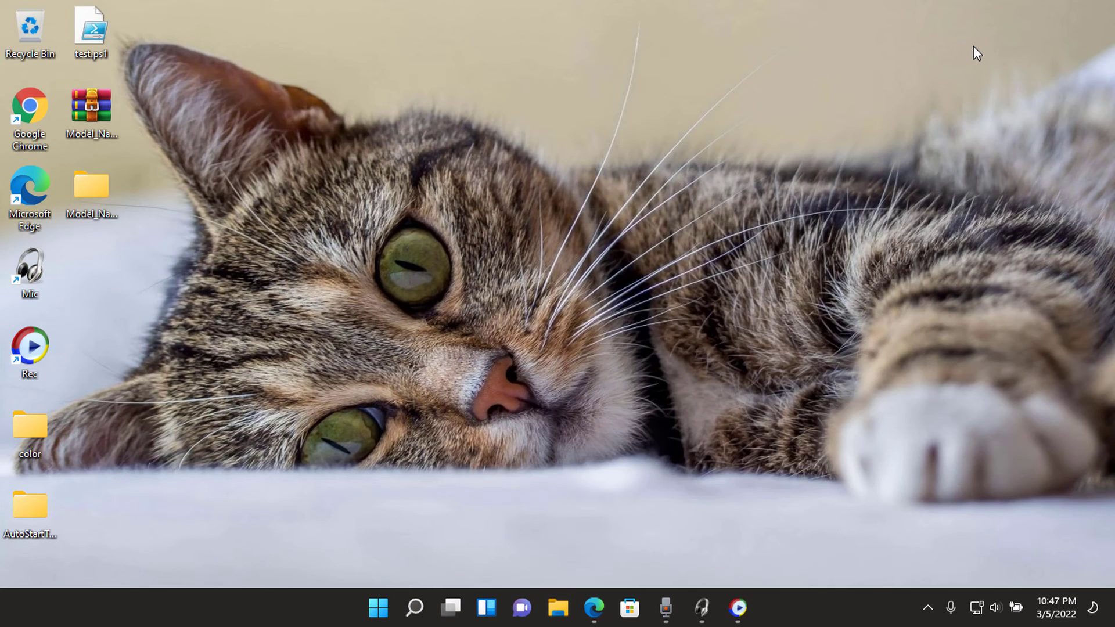